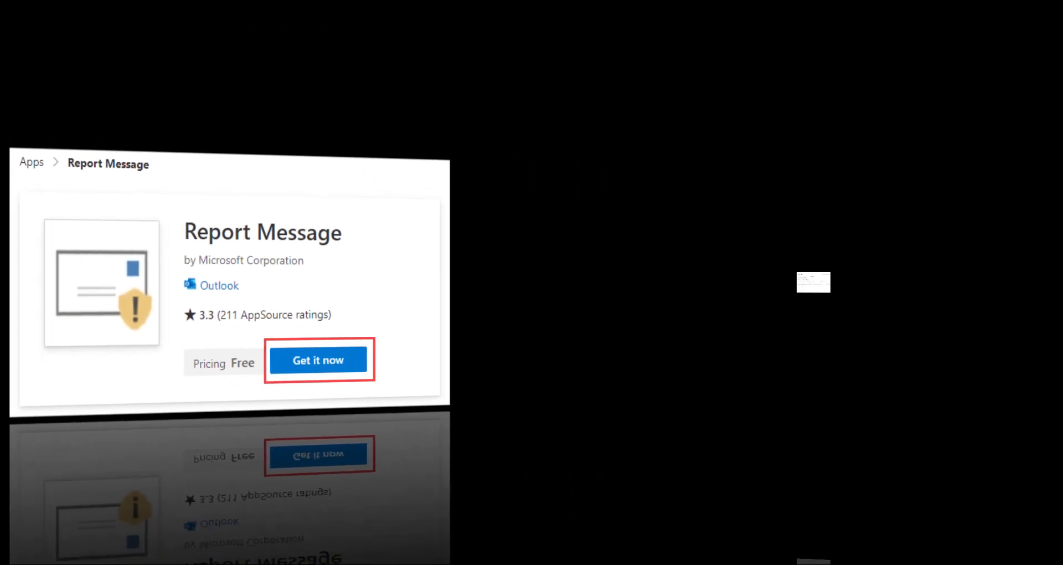
Step: Go to Settings > Integrated apps and open the Get apps catalogue
click(317, 360)
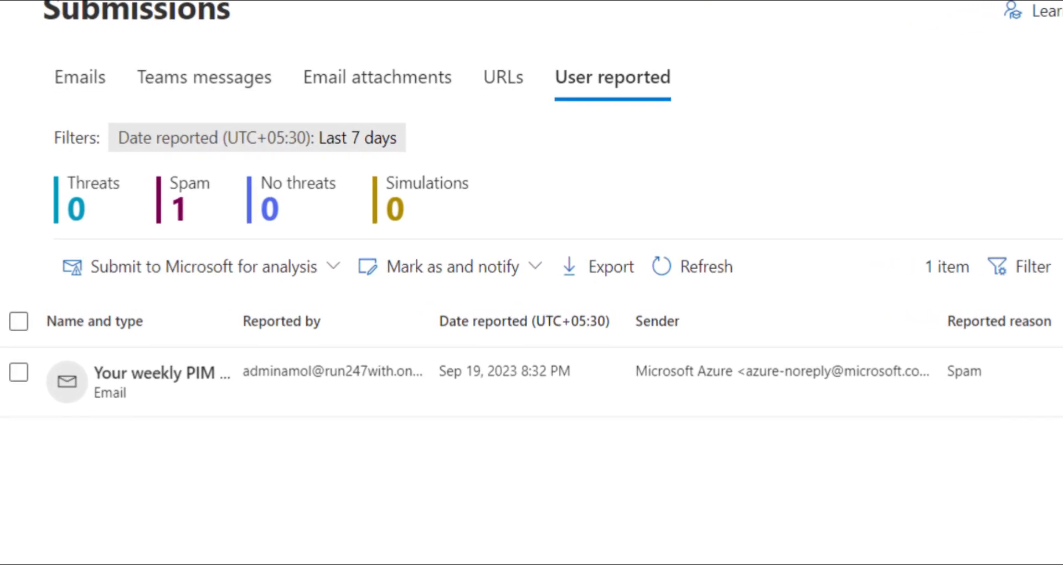
scroll(up, 3)
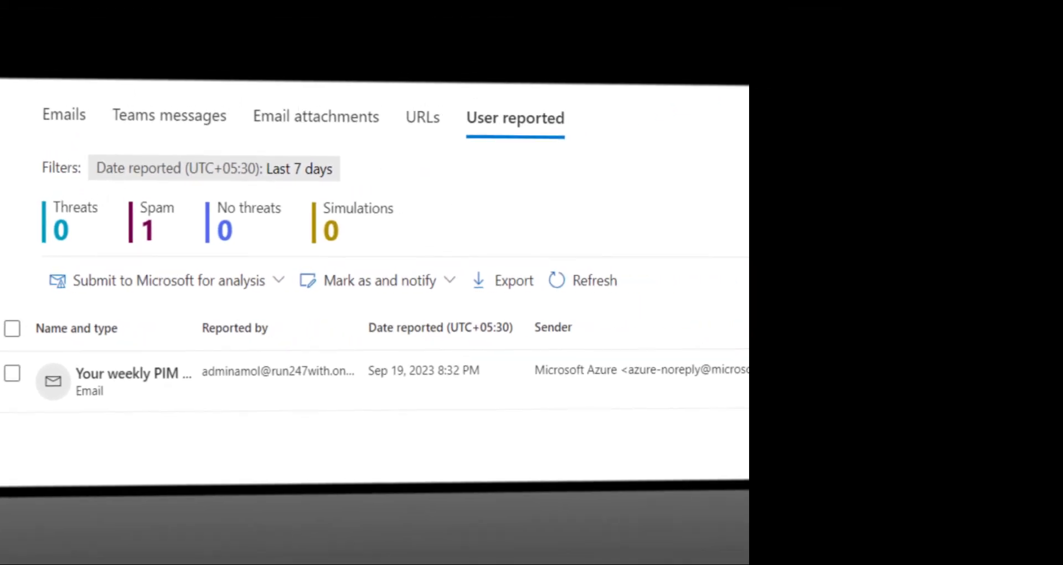
click(136, 12)
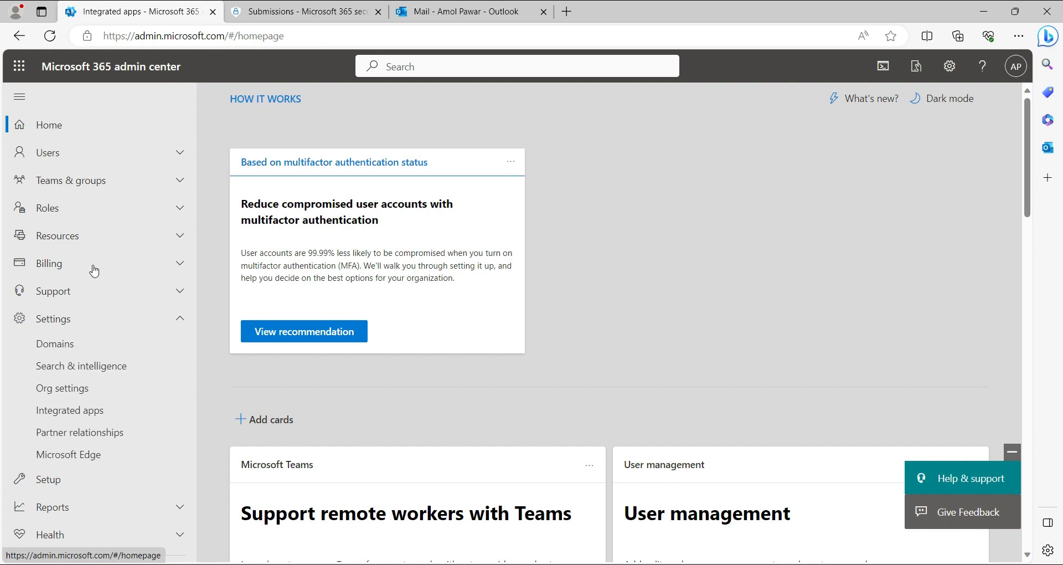
scroll(down, 3)
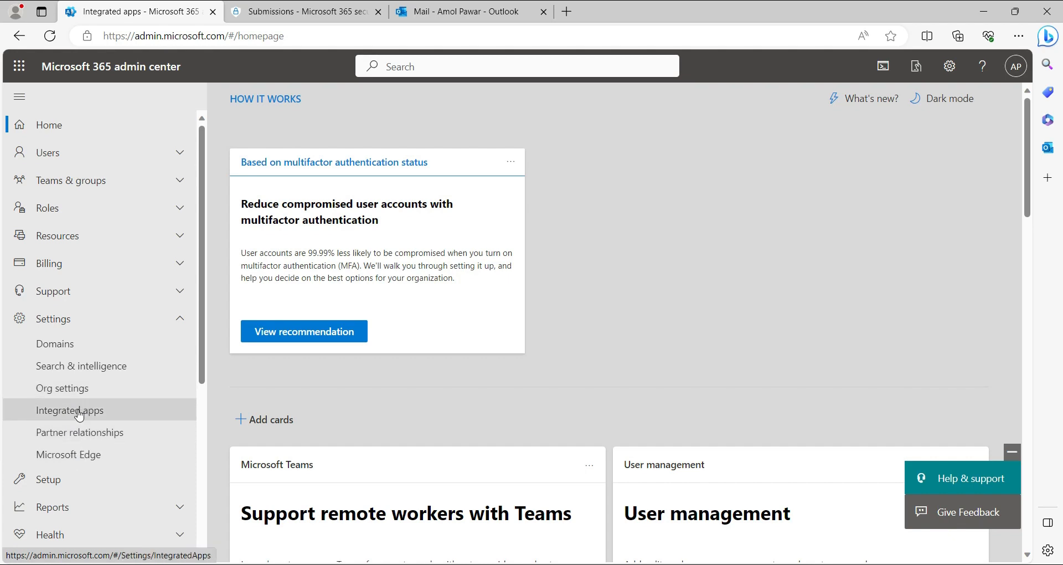
click(68, 410)
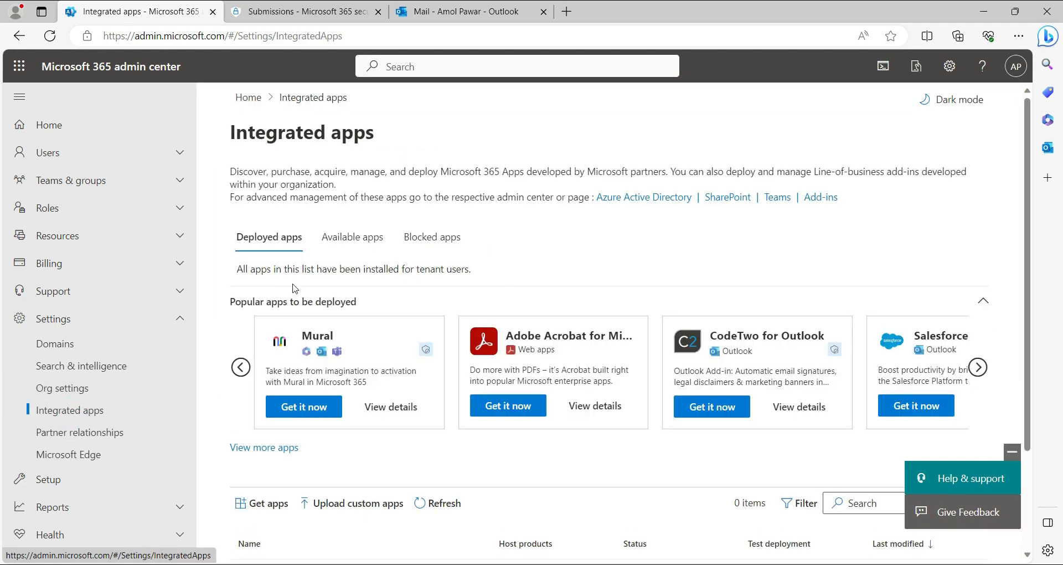
scroll(down, 3)
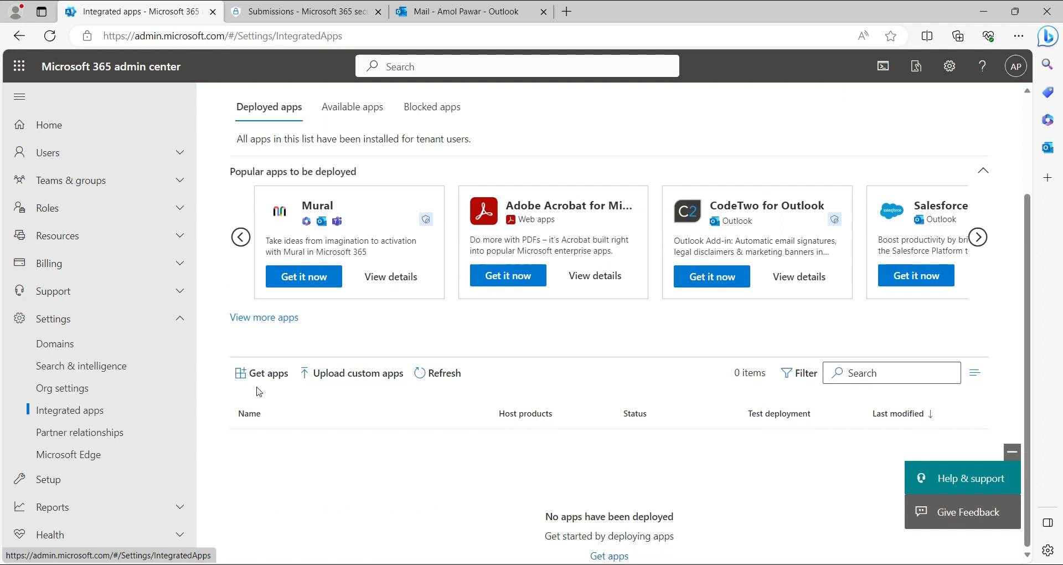
click(267, 373)
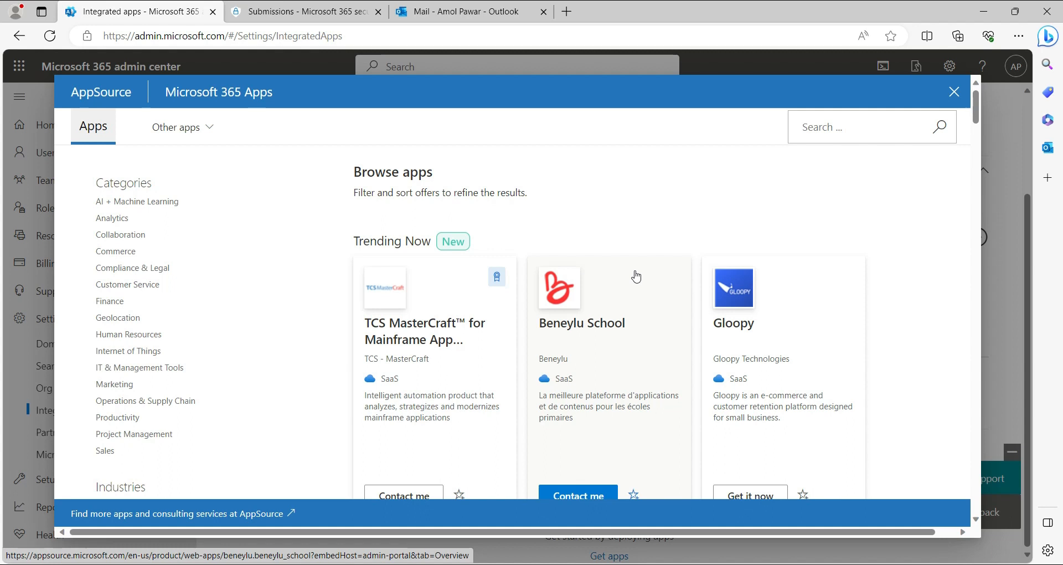
mouse_move(486, 326)
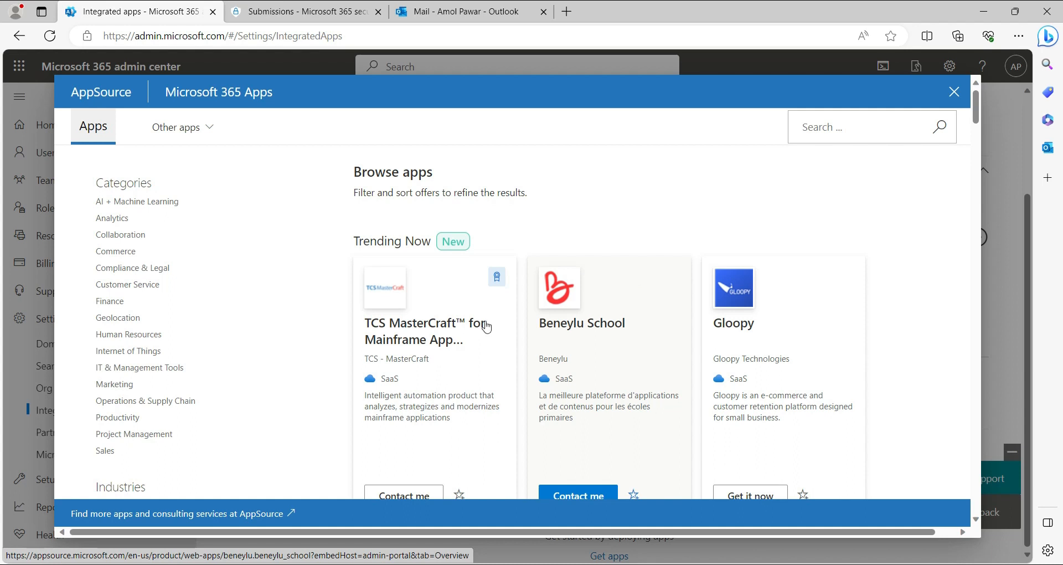
mouse_move(249, 307)
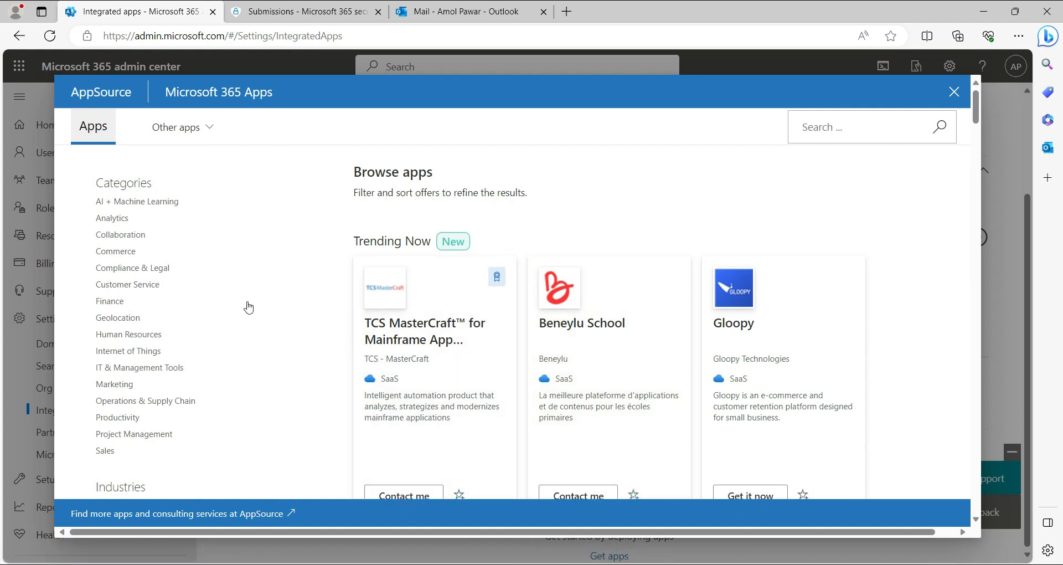
mouse_move(143, 149)
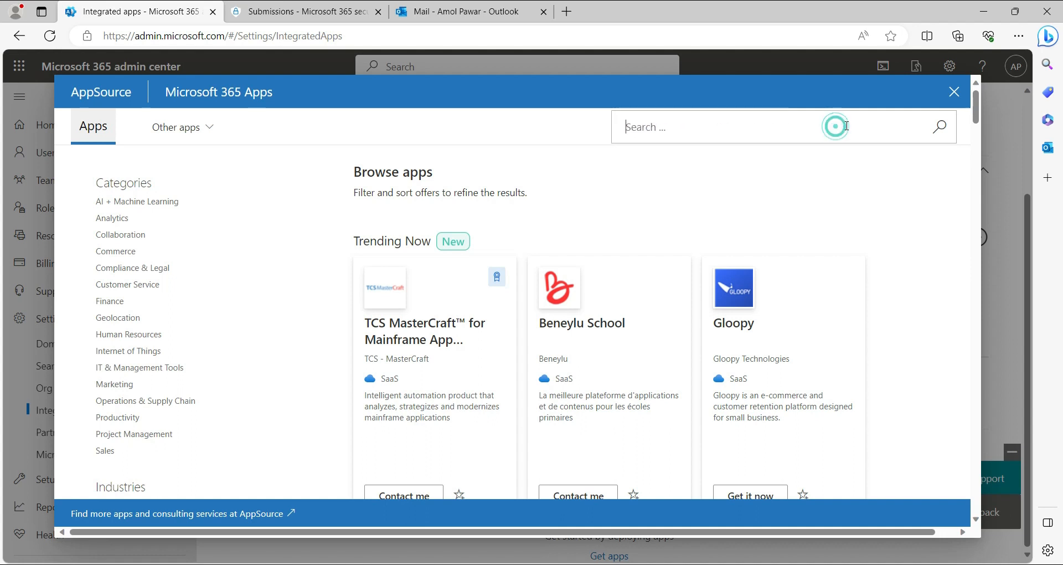
Step: Search AppSource for 'report' and choose Get it now on Report Phishing
text(report)
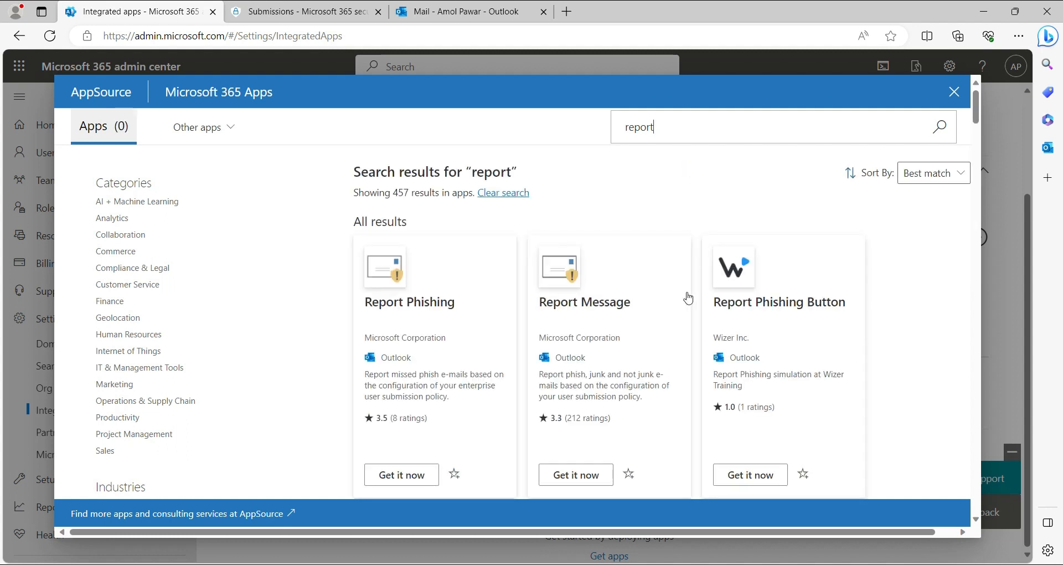
mouse_move(688, 366)
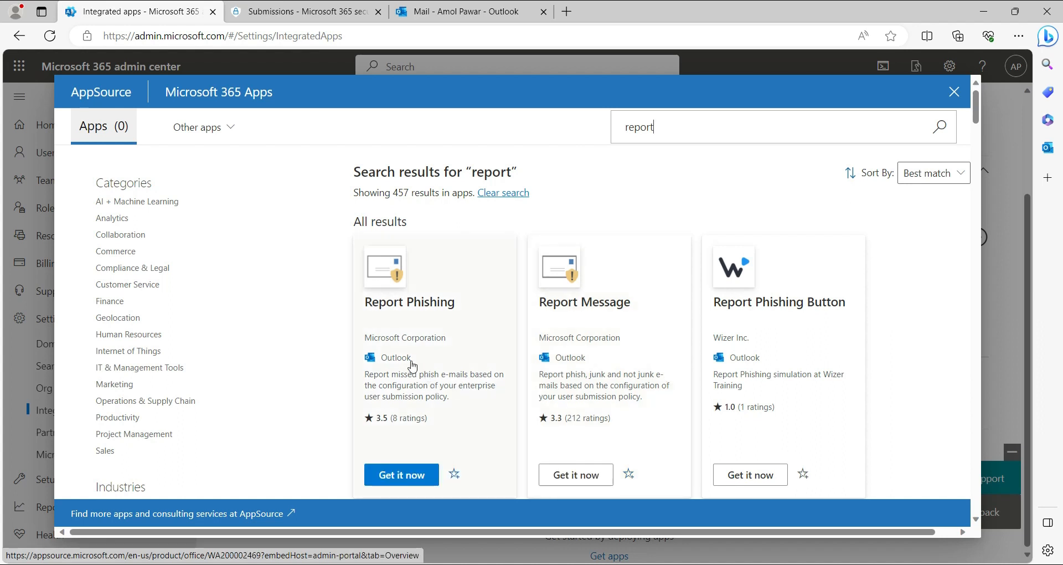
mouse_move(426, 414)
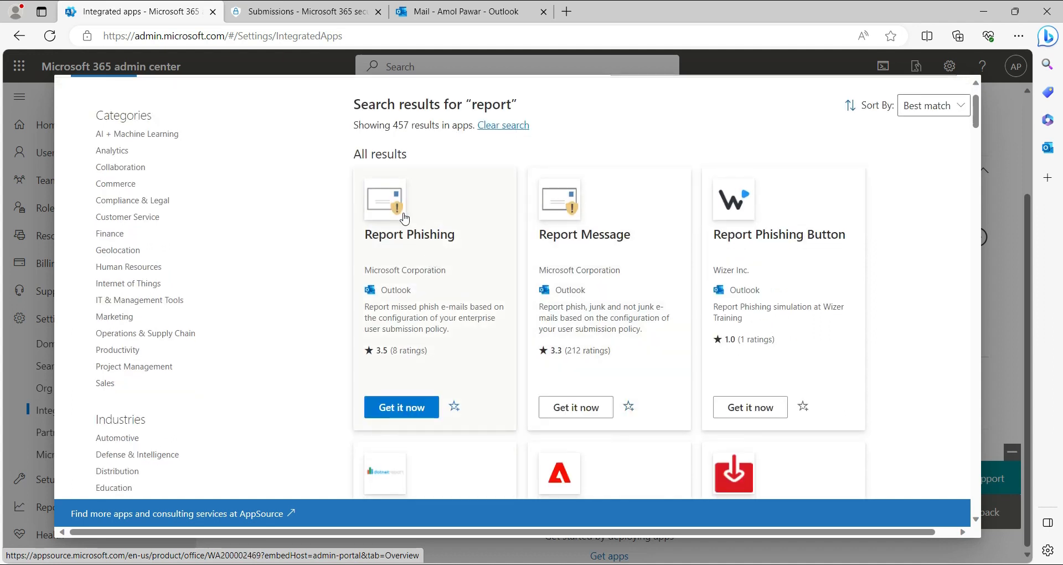
mouse_move(401, 408)
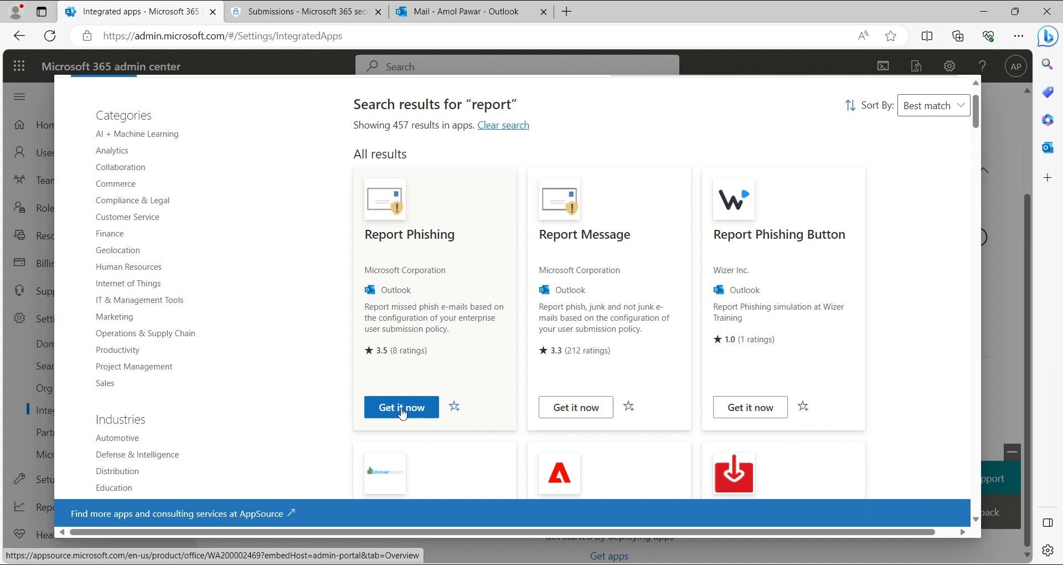
click(401, 407)
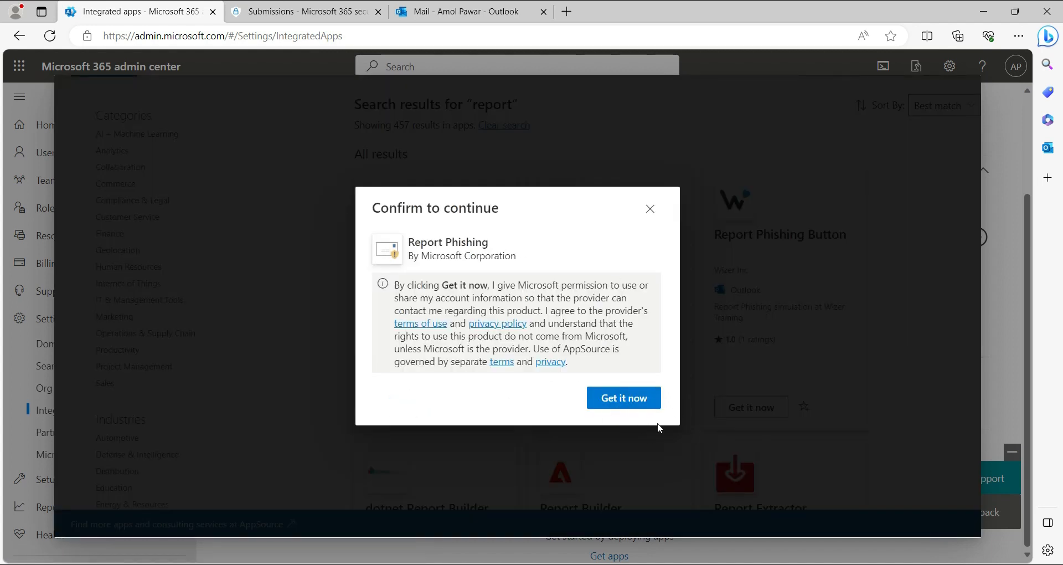
Step: Confirm getting Report Phishing to open its Deploy New App wizard
click(622, 397)
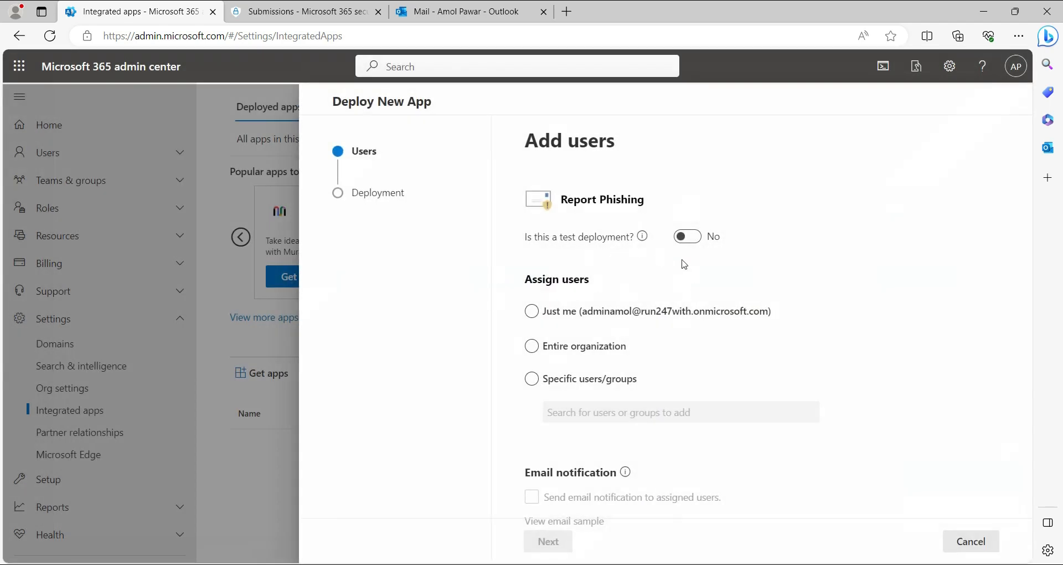
mouse_move(582, 252)
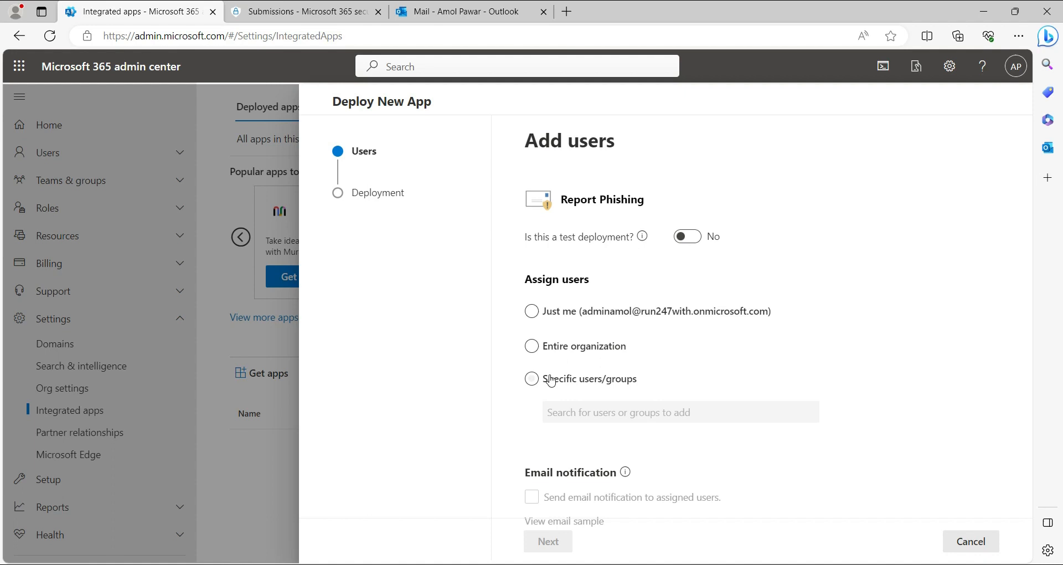
Step: Assign Report Phishing to the entire organization and step past permissions to Review and finish
click(532, 345)
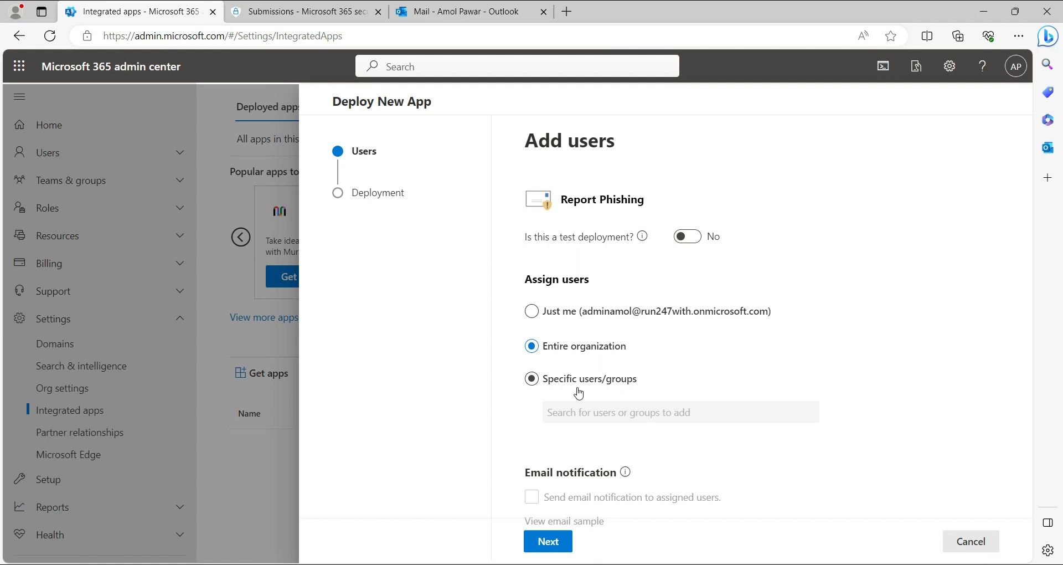
mouse_move(568, 366)
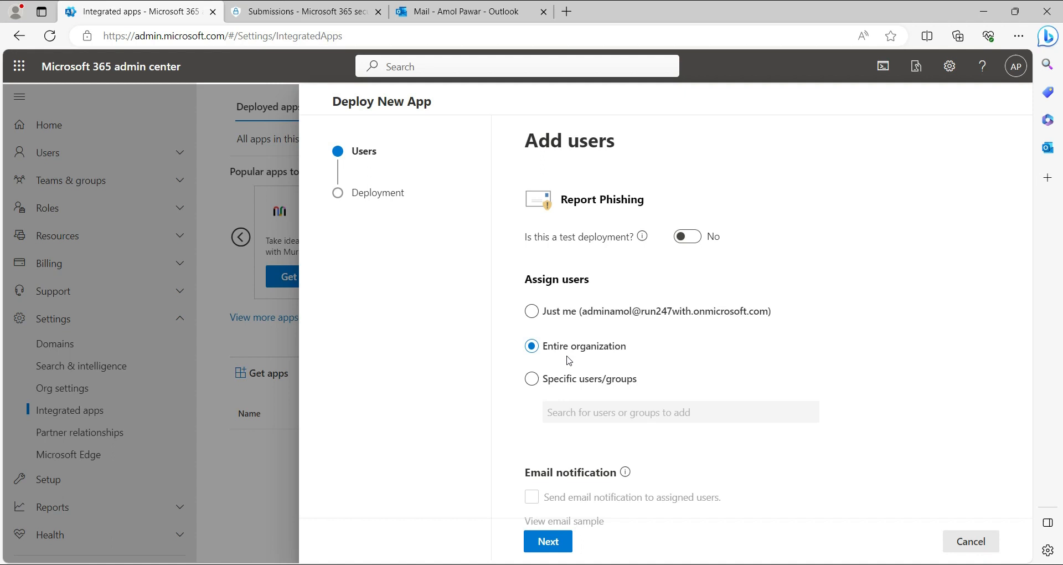
mouse_move(646, 356)
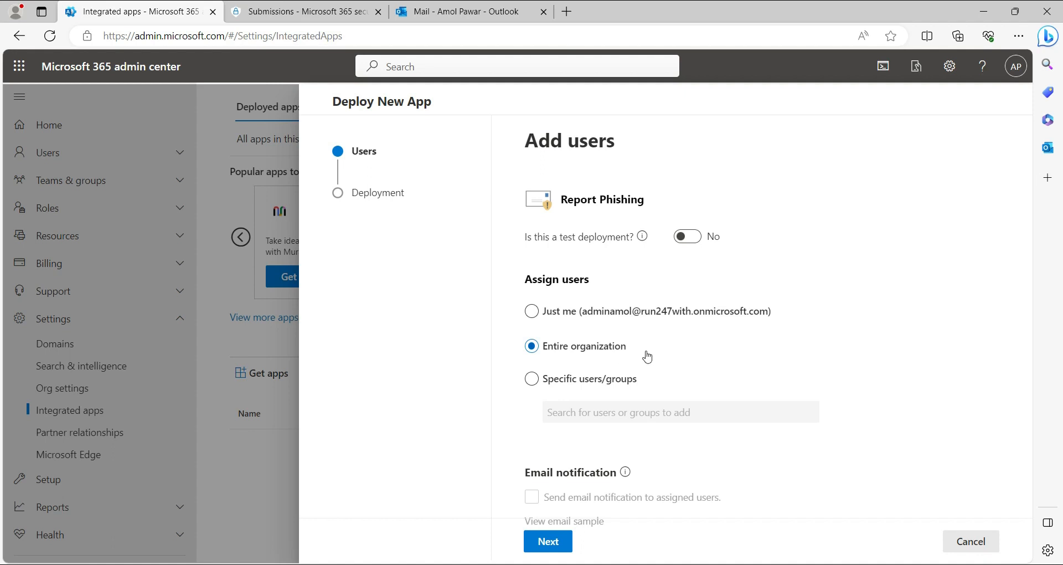
mouse_move(538, 447)
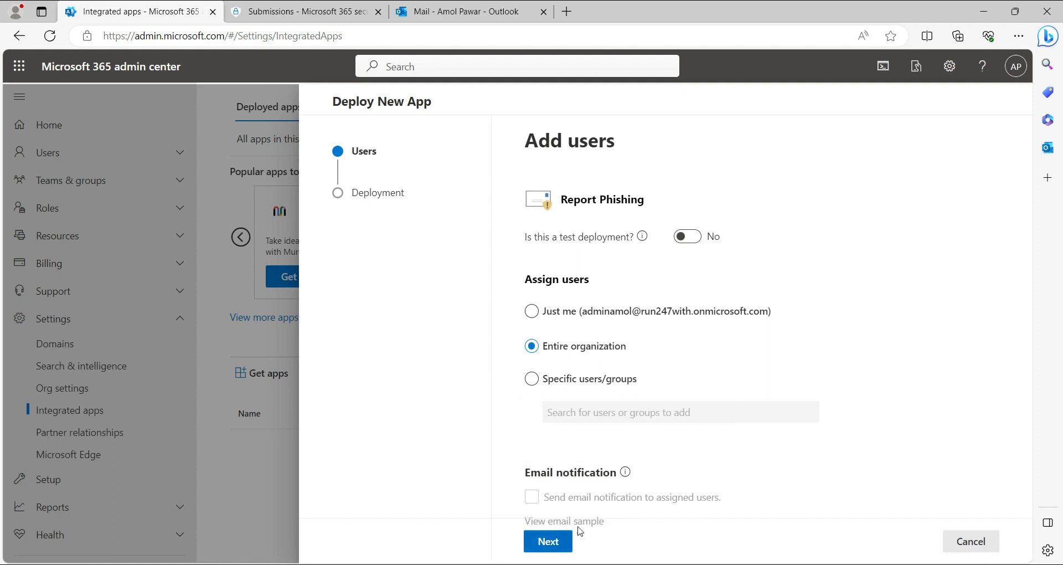
click(548, 541)
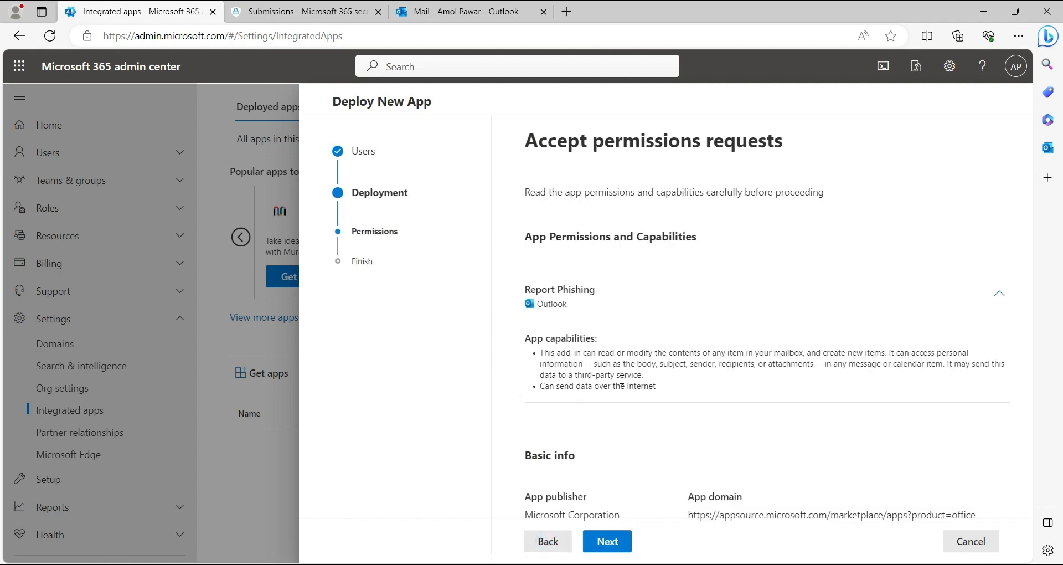
click(606, 542)
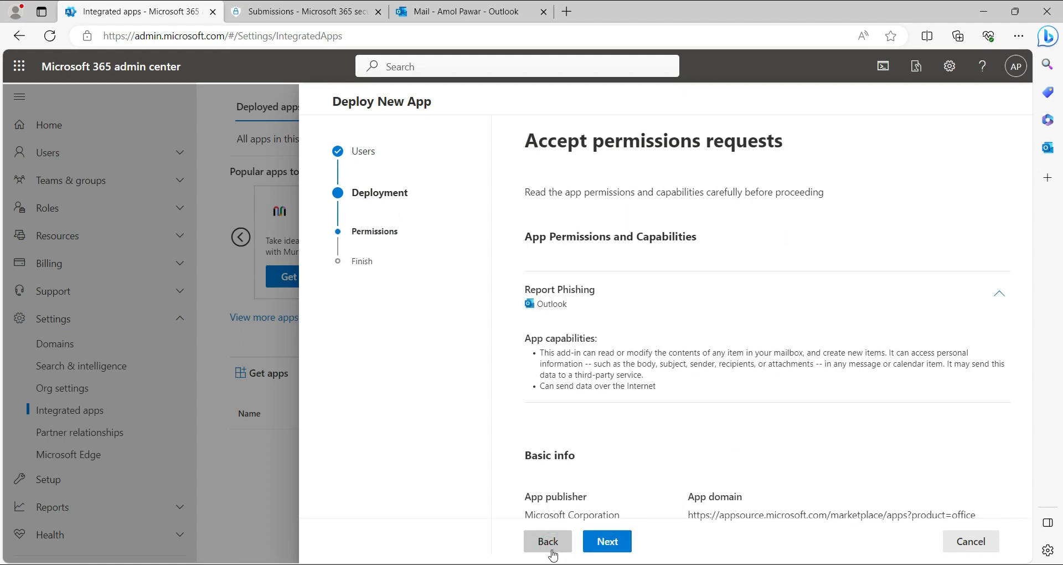
click(547, 541)
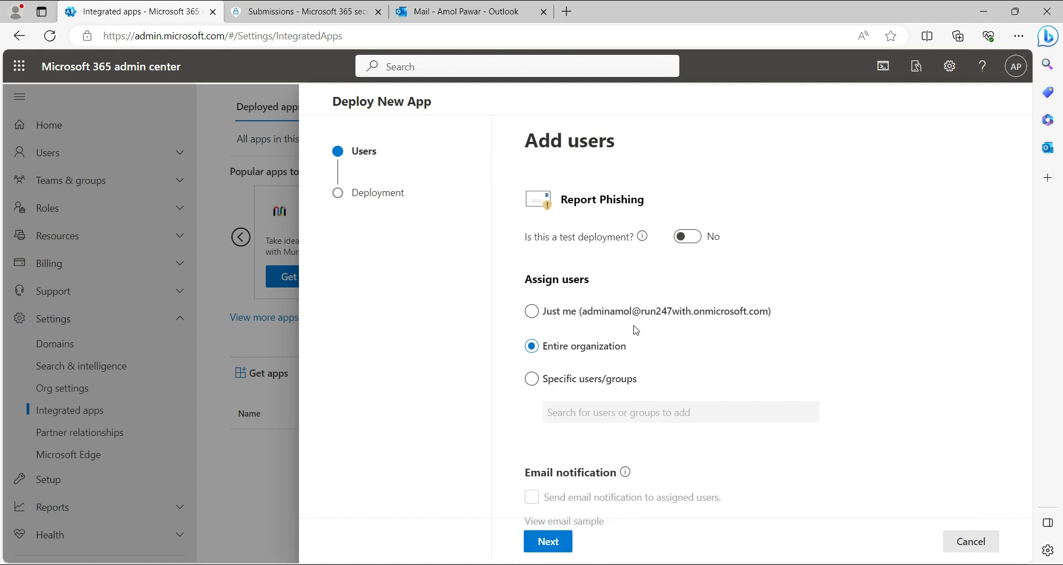
mouse_move(625, 472)
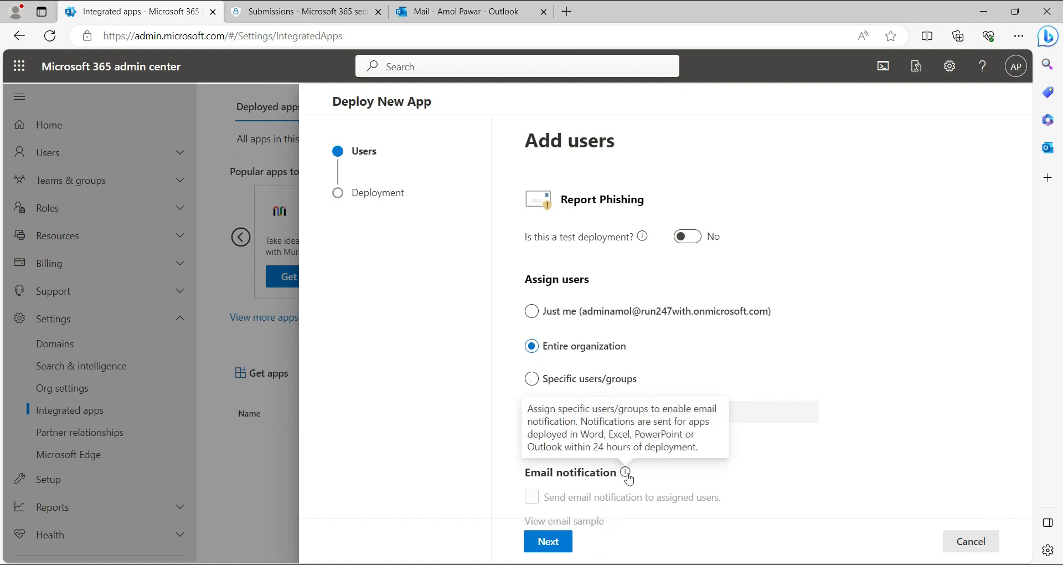
mouse_move(635, 474)
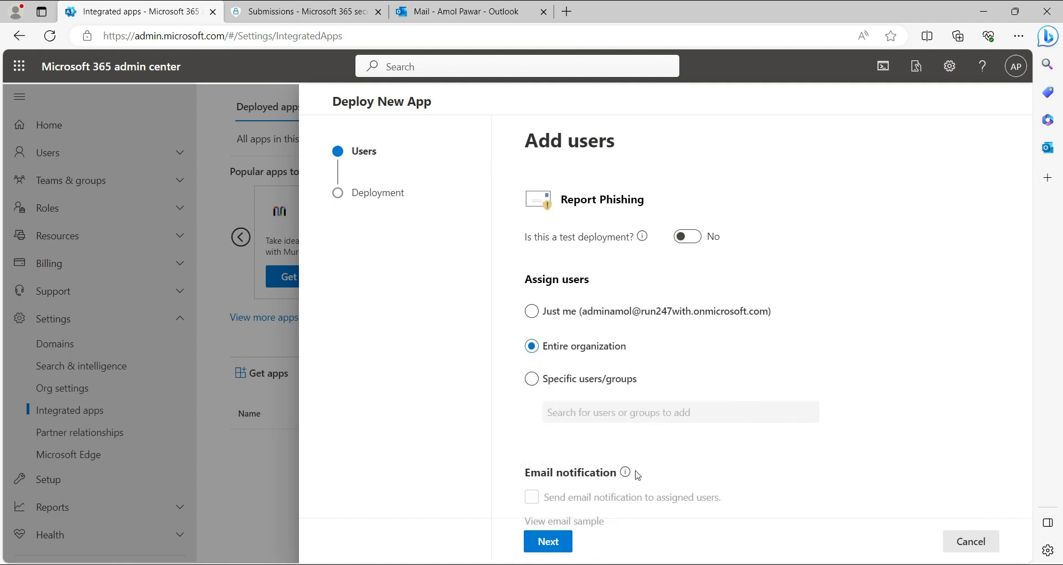
mouse_move(671, 497)
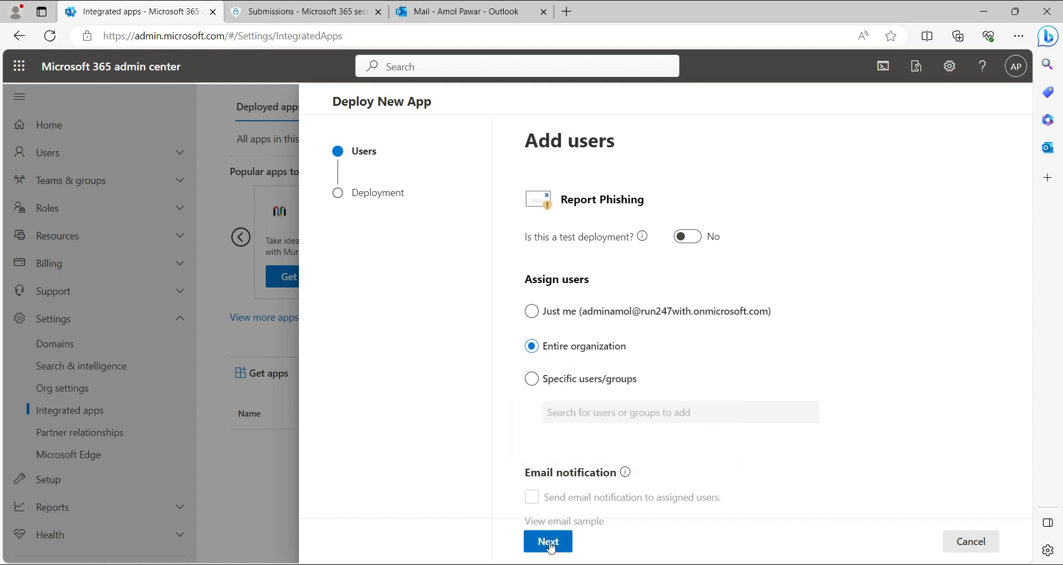
click(547, 542)
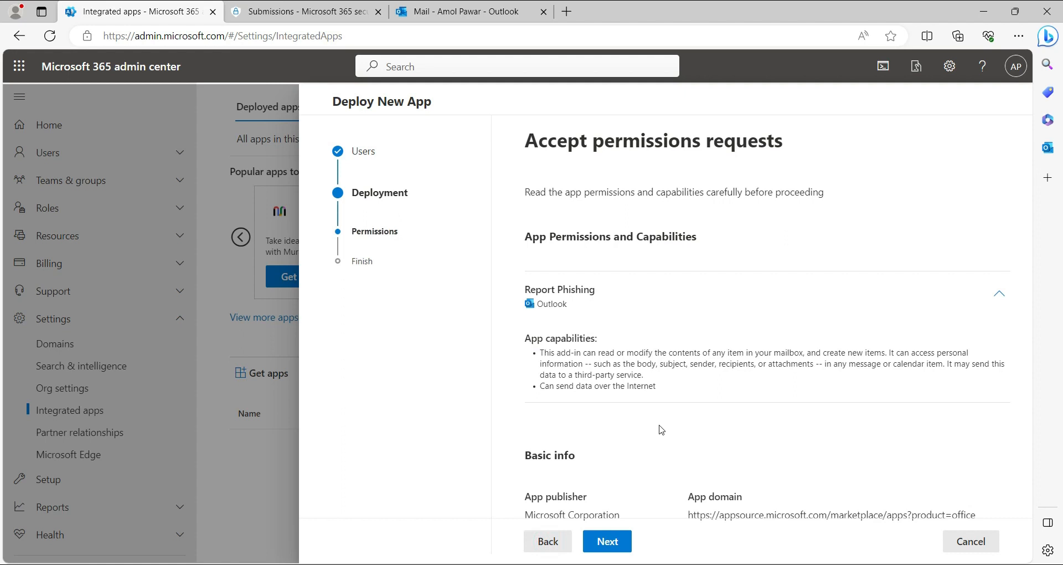
mouse_move(644, 445)
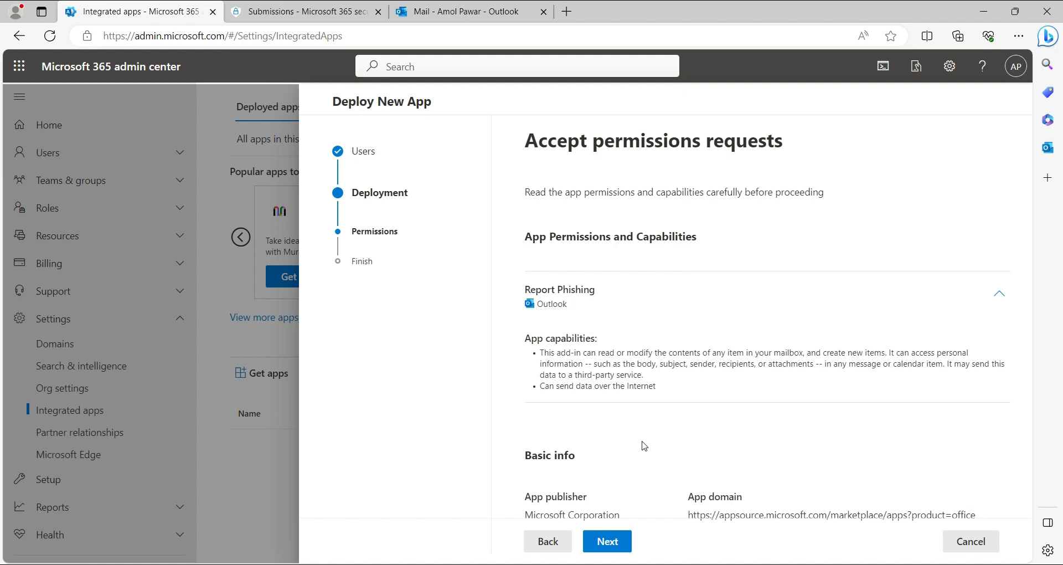
click(606, 542)
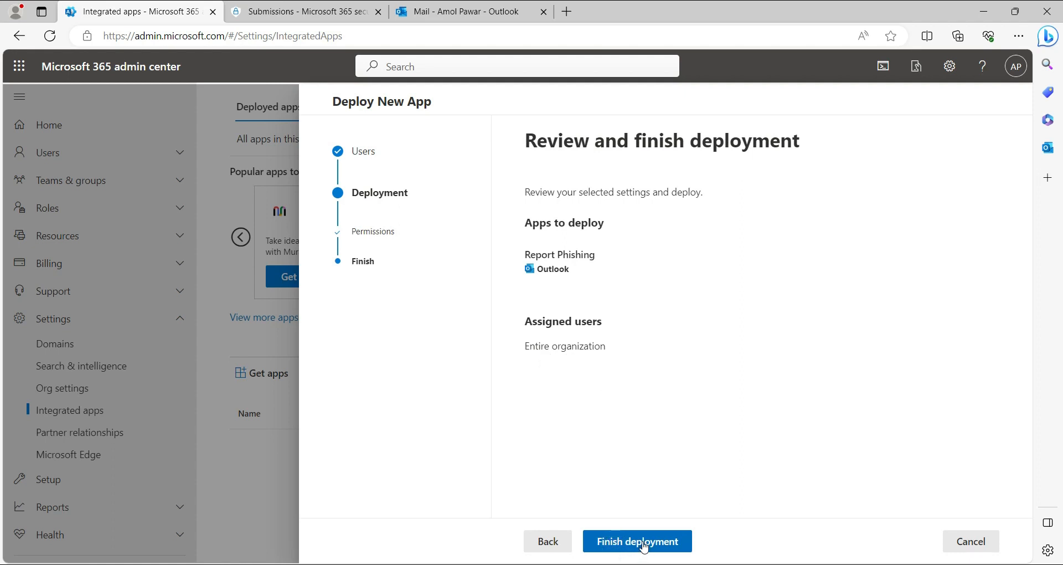
Step: Finish the Report Phishing deployment and reopen the Get apps catalogue
click(637, 541)
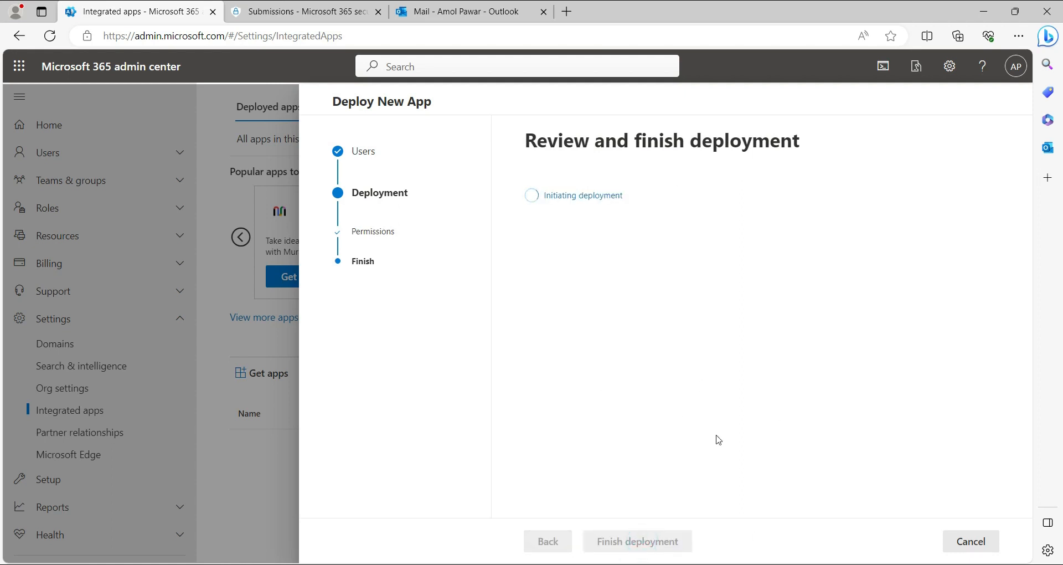
click(971, 541)
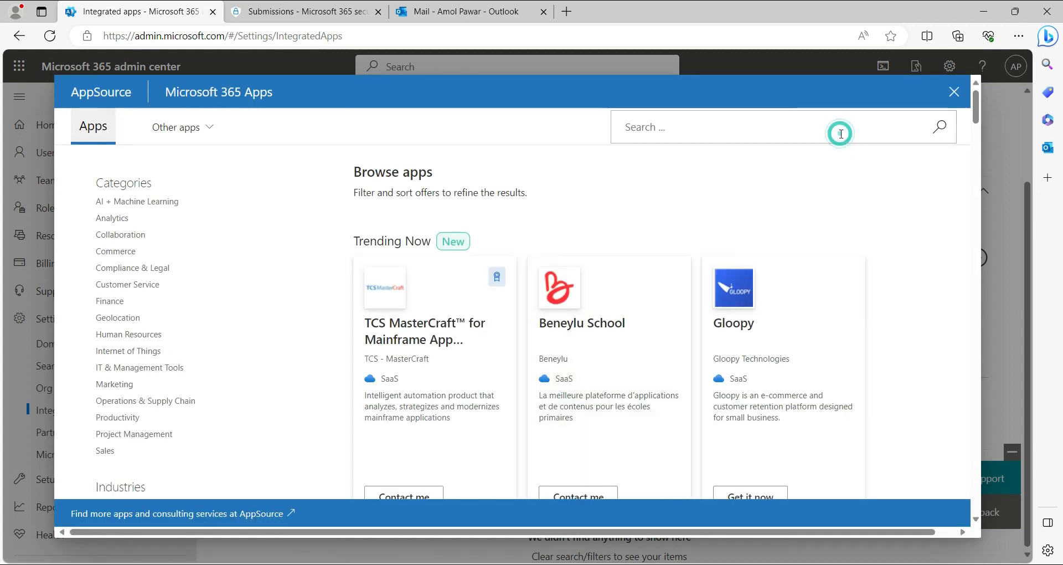
Step: Search AppSource for 'report', get Report Message, and accept the terms
text(report)
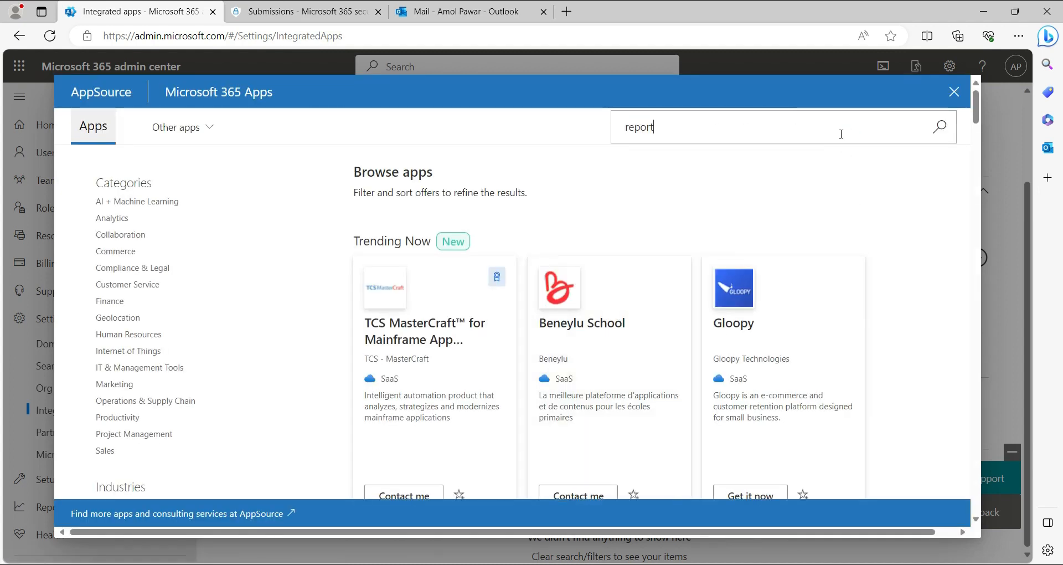
click(940, 127)
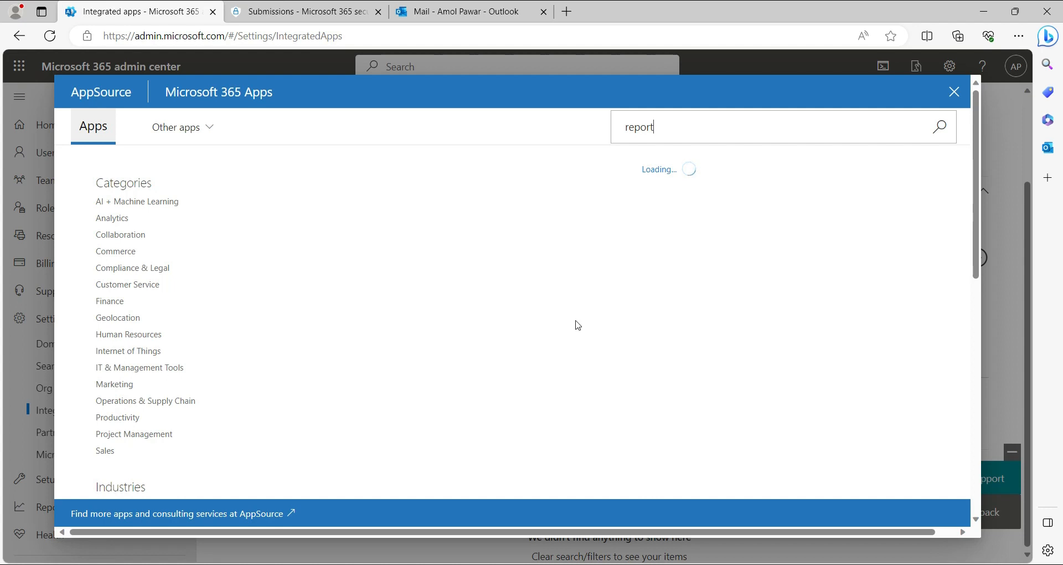
mouse_move(586, 399)
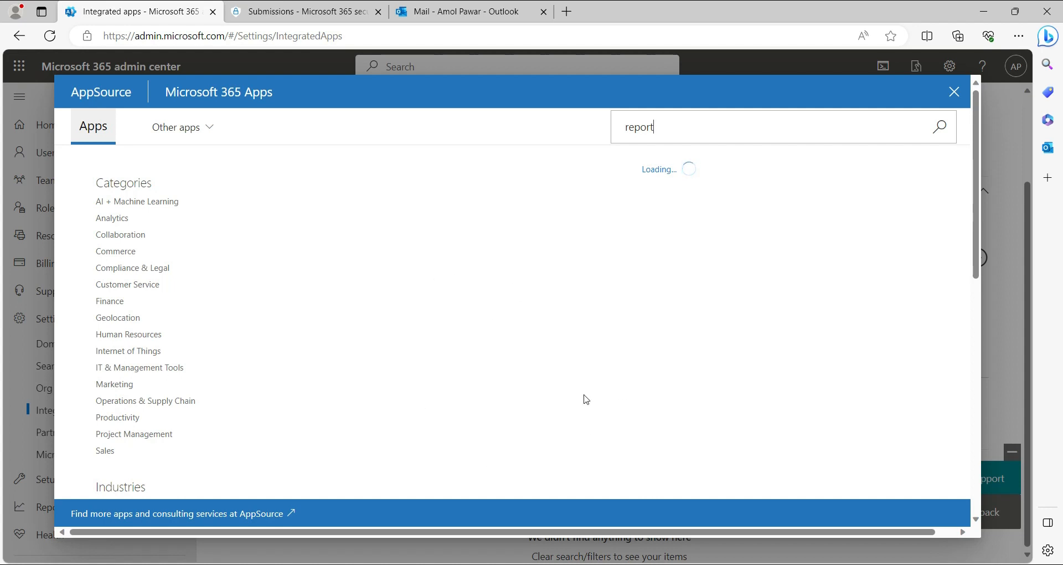
click(939, 127)
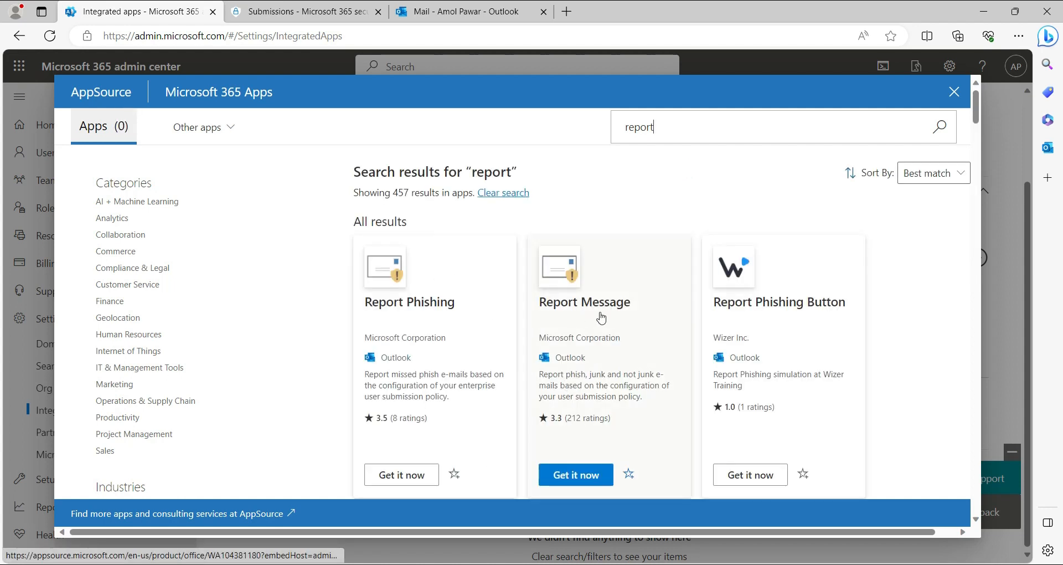
click(575, 474)
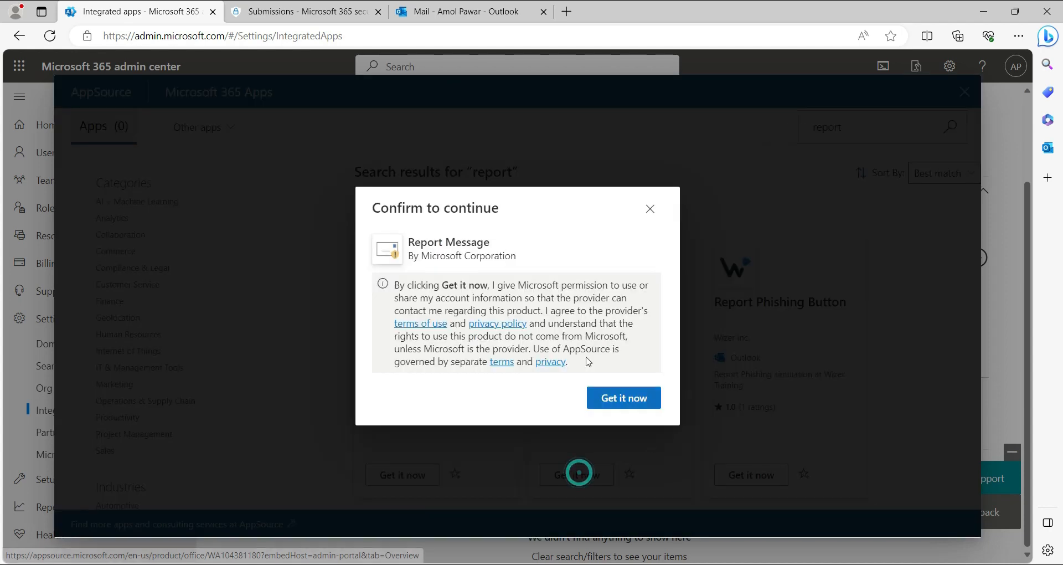
click(622, 398)
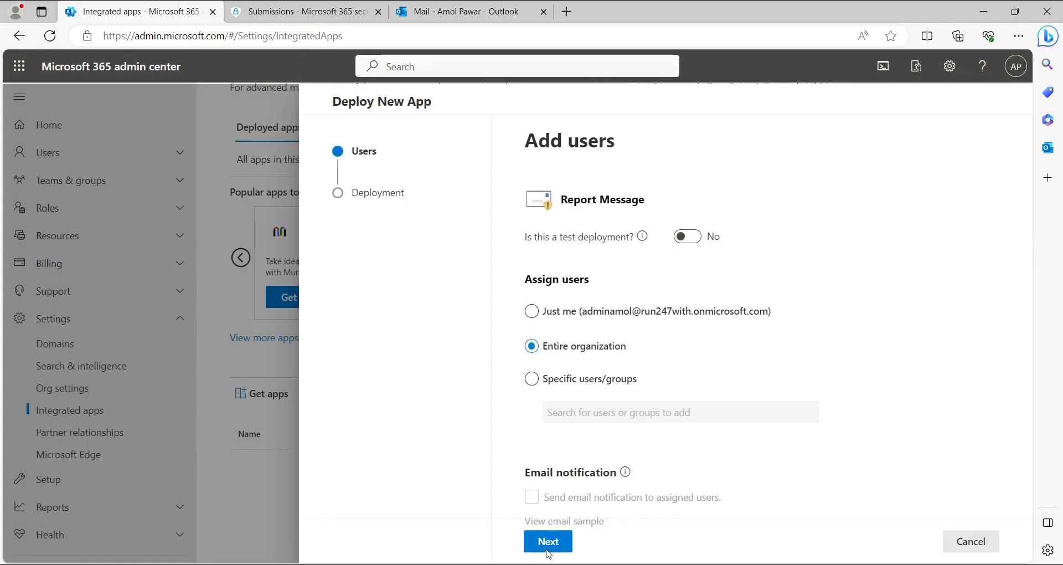
mouse_move(623, 508)
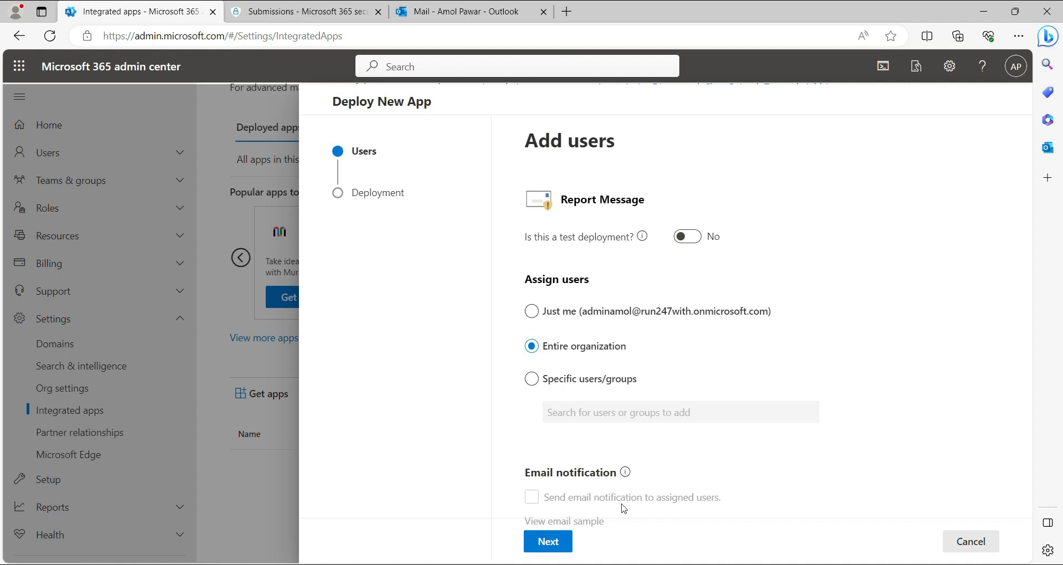
mouse_move(638, 480)
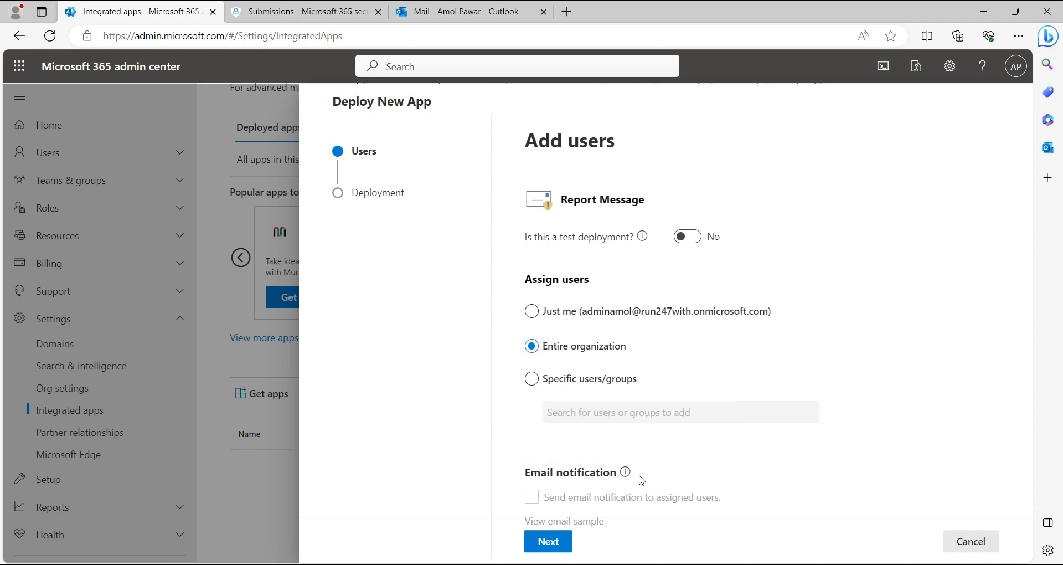
mouse_move(619, 477)
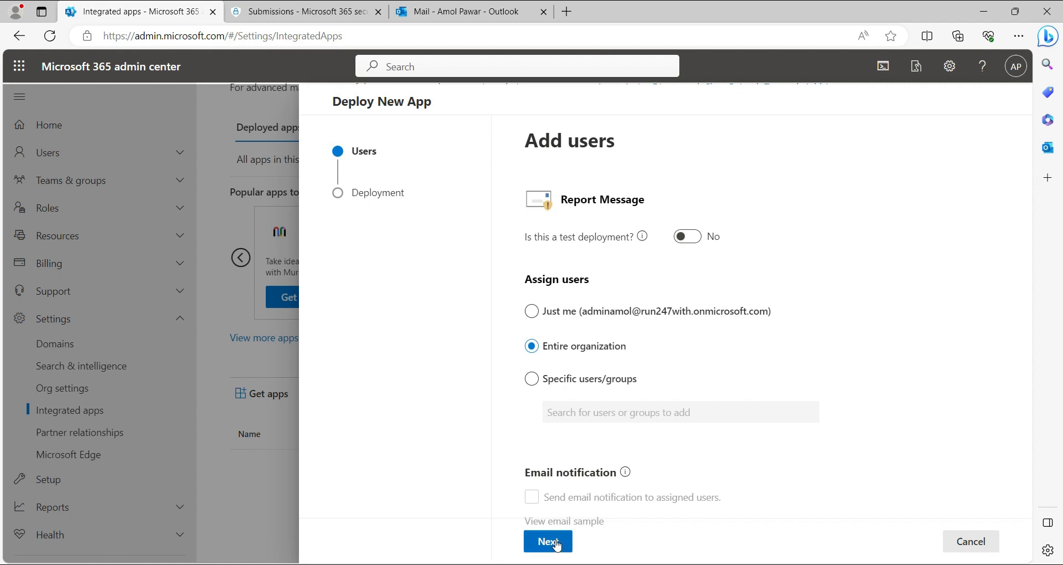
Step: Deploy Report Message to the entire organization and close the wizard with Done
click(547, 541)
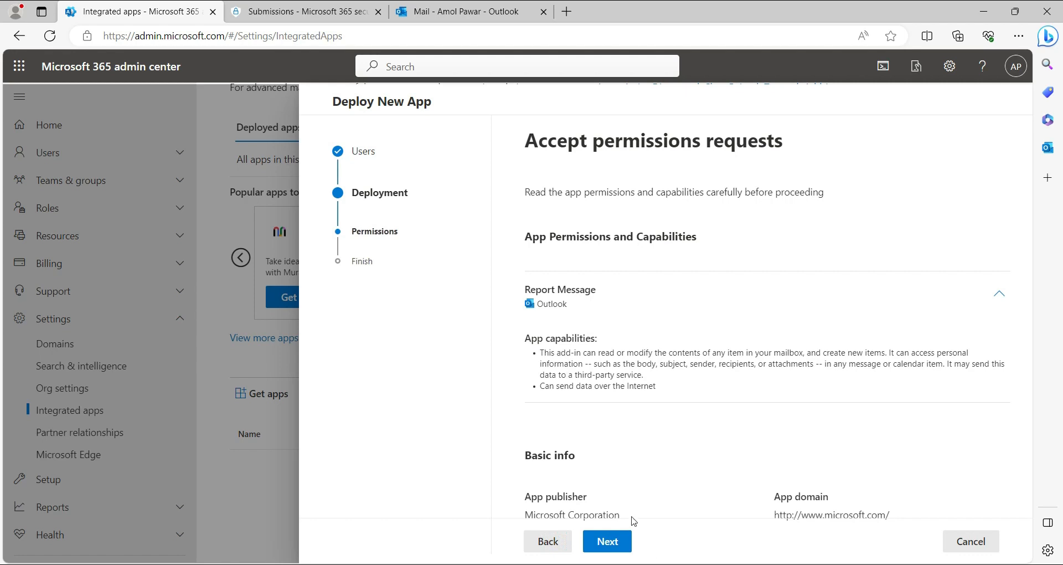
click(606, 541)
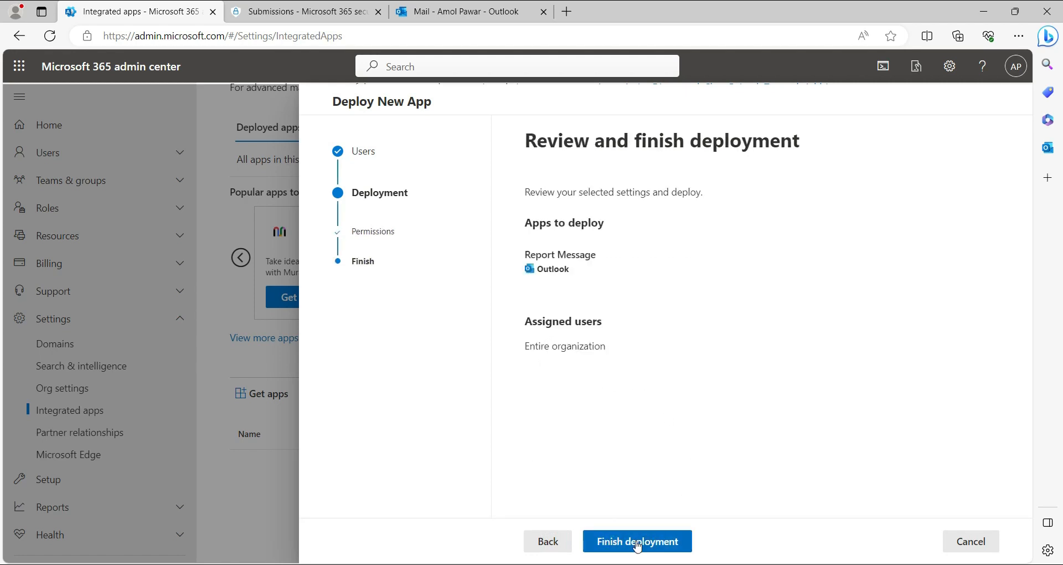
click(636, 541)
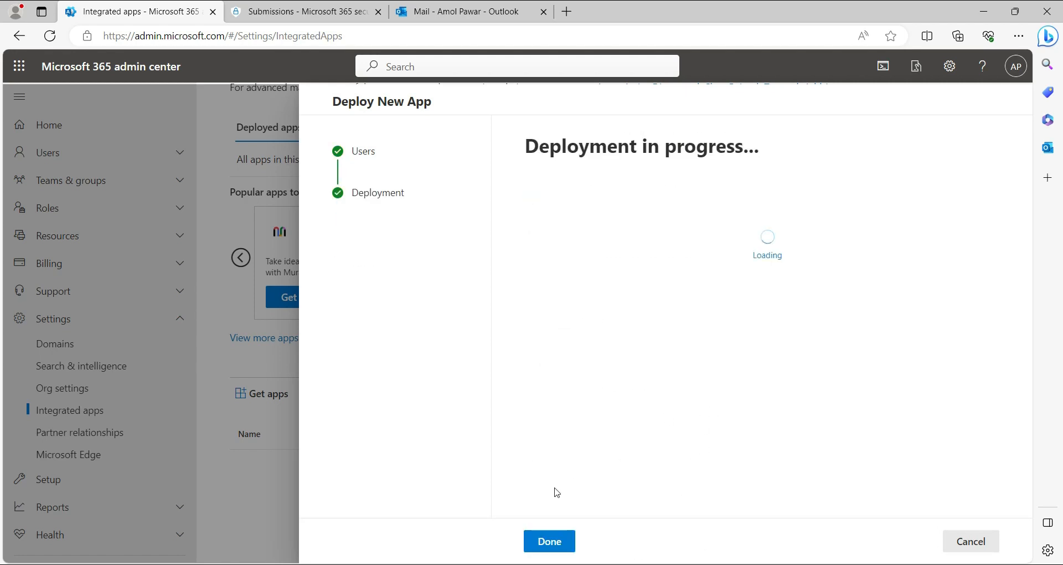
click(548, 541)
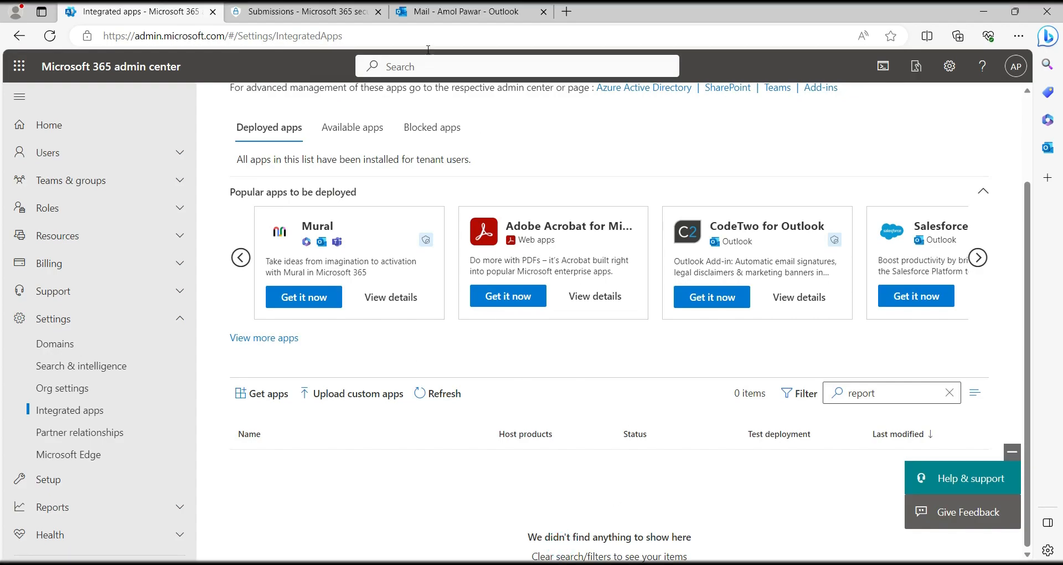
Step: In Outlook, report the weekly PIM digest email from Microsoft Azure as phishing
click(468, 11)
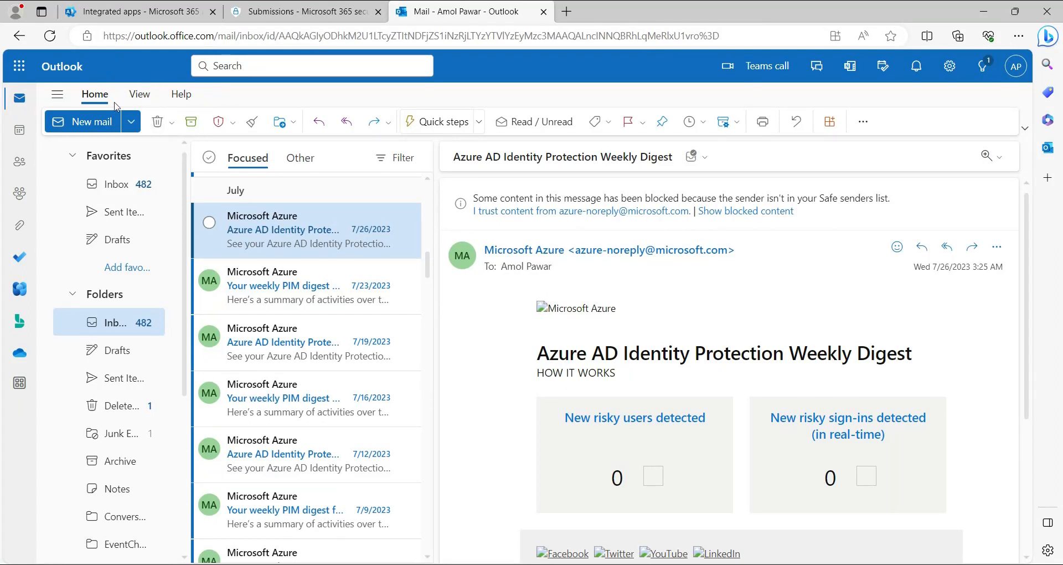
mouse_move(451, 277)
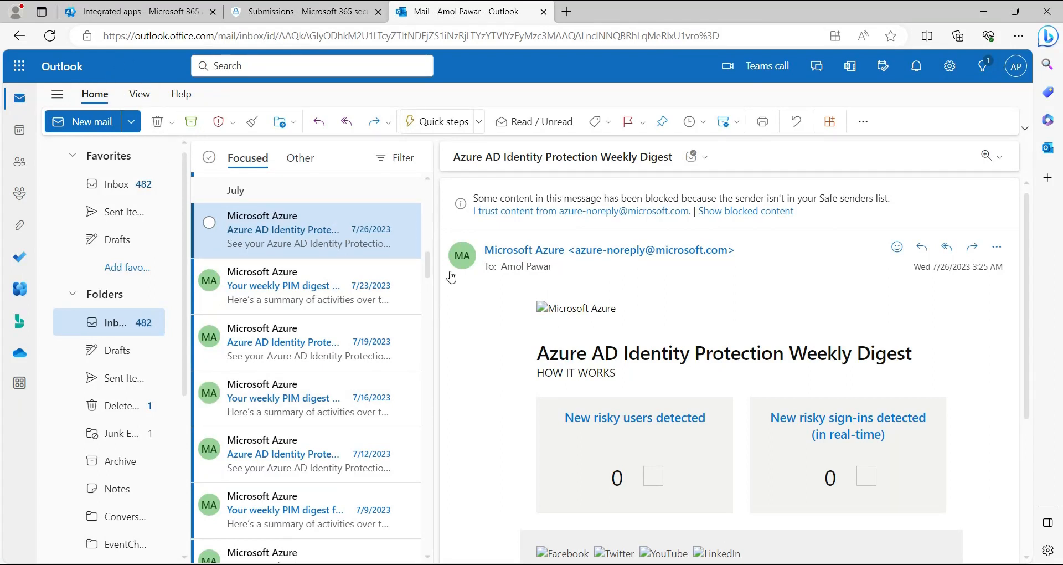
click(305, 285)
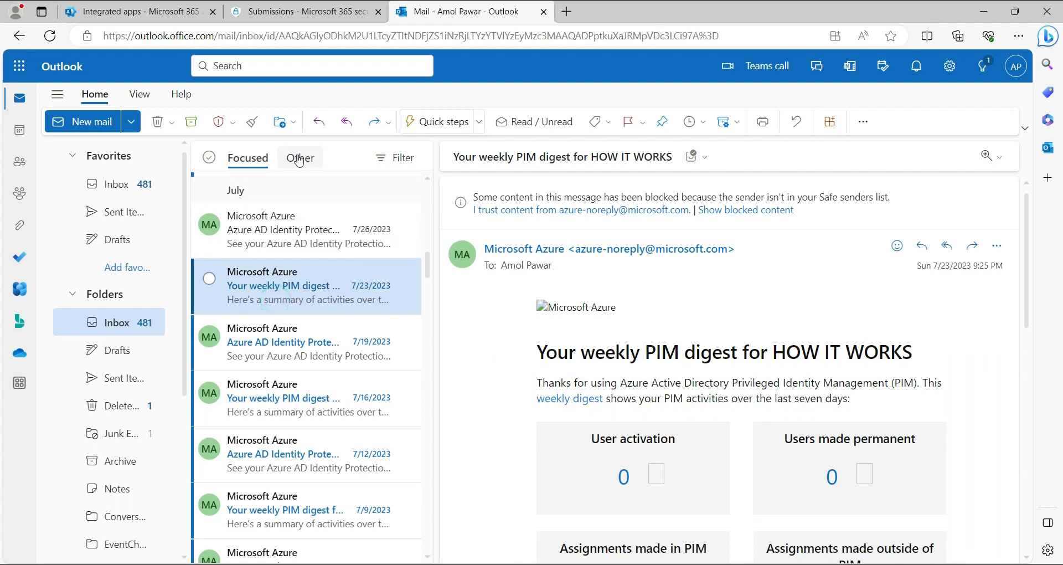
mouse_move(194, 155)
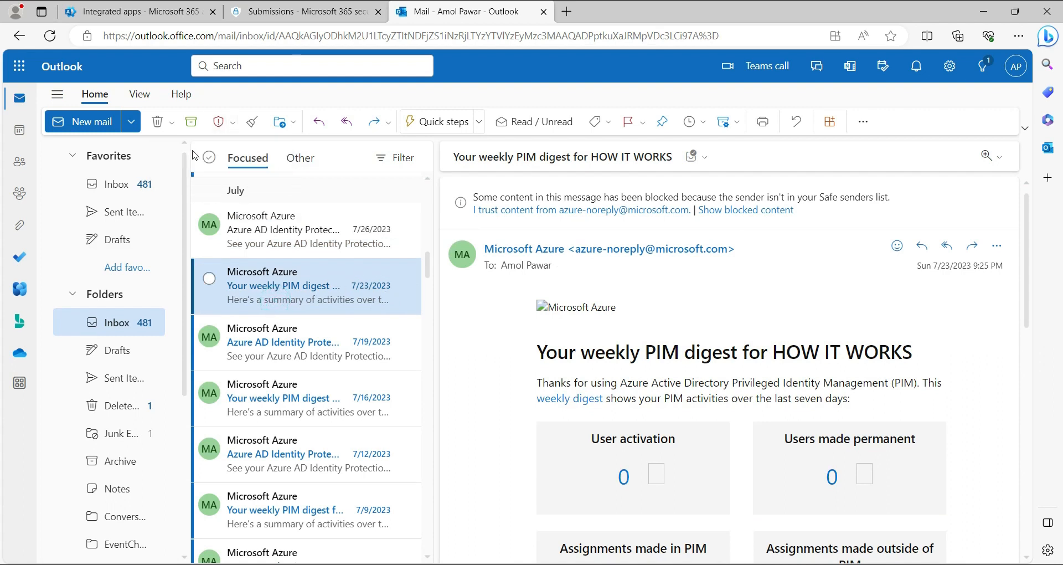
click(232, 123)
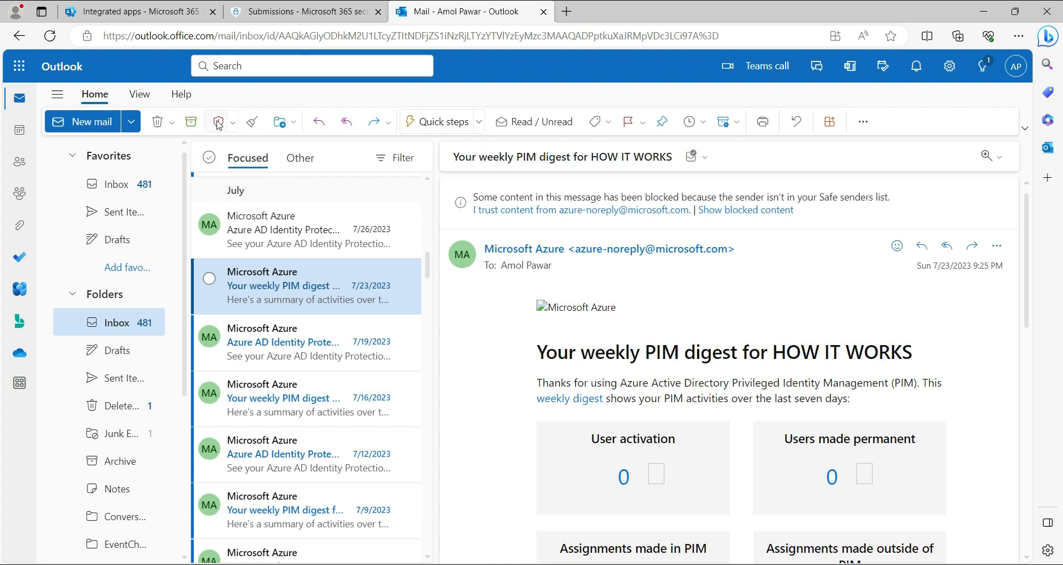
click(217, 121)
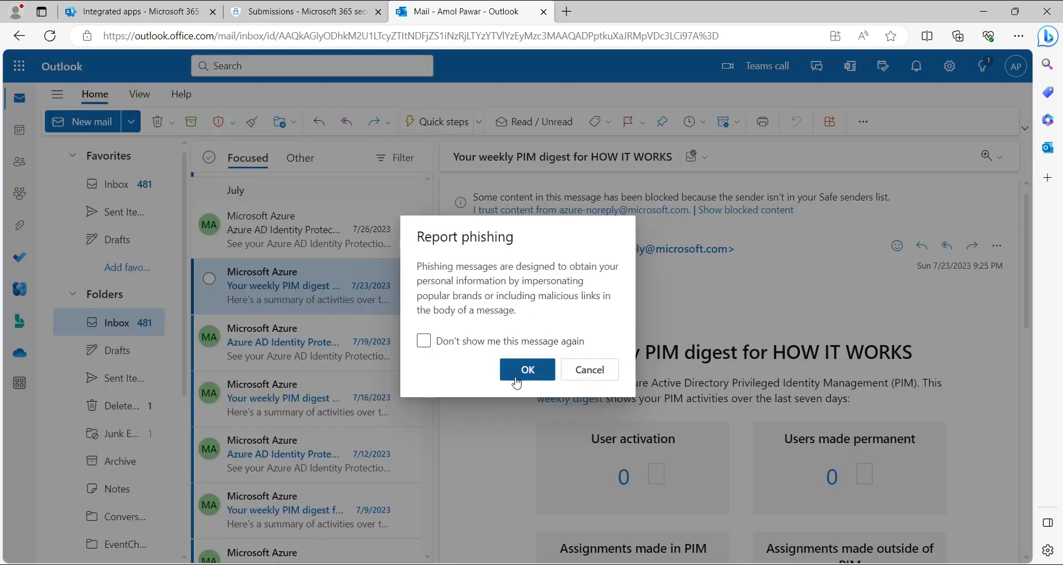
click(528, 369)
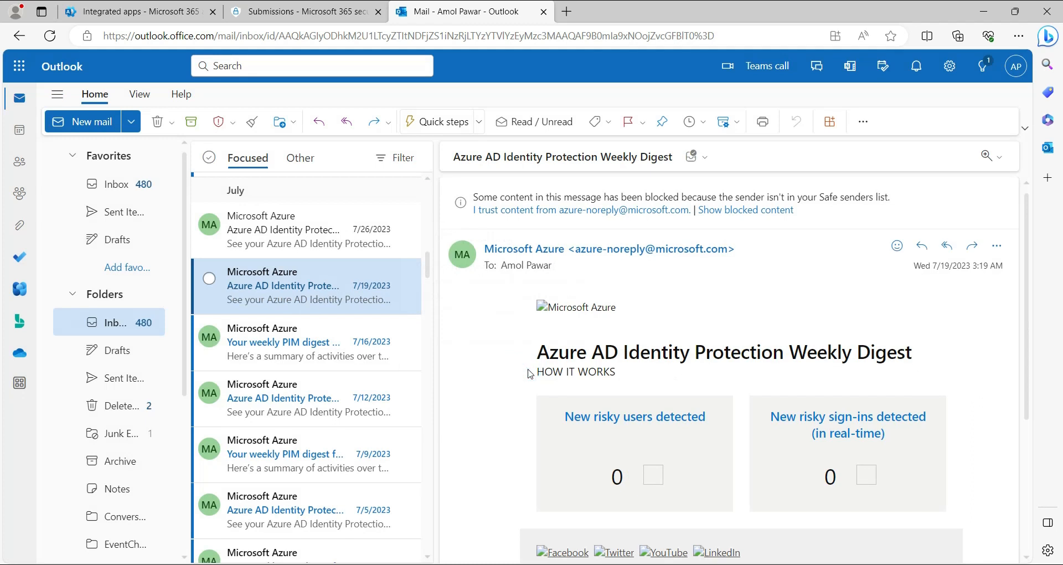
mouse_move(359, 302)
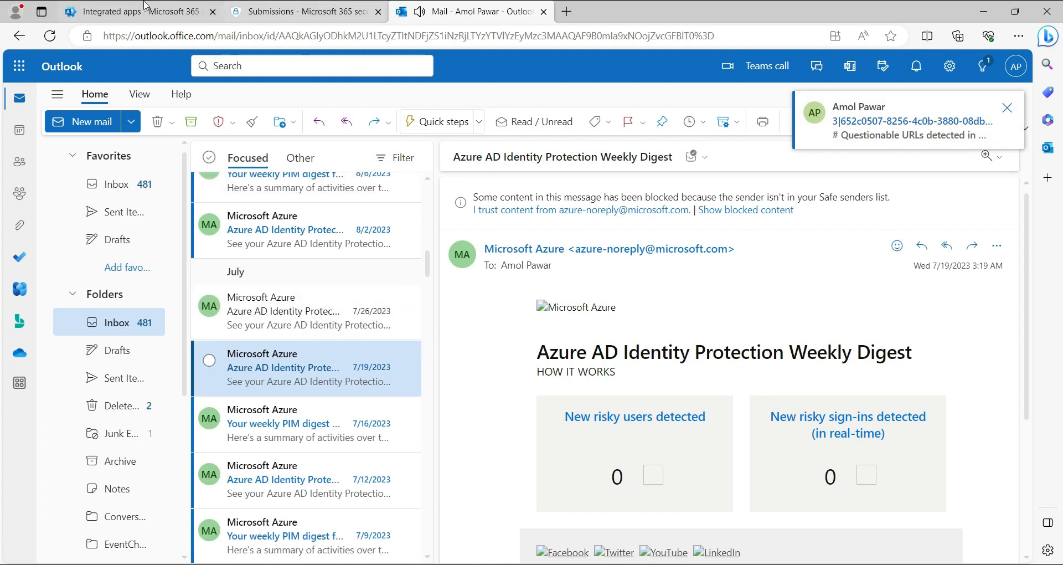
Step: In the Defender tab, go to Home, then Actions & submissions > Submissions
click(305, 12)
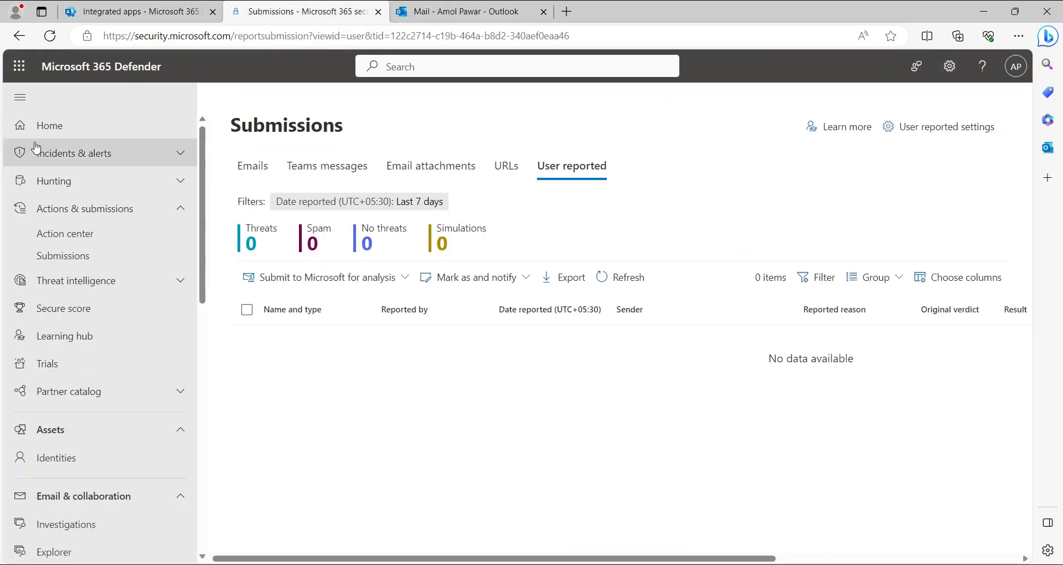
click(49, 124)
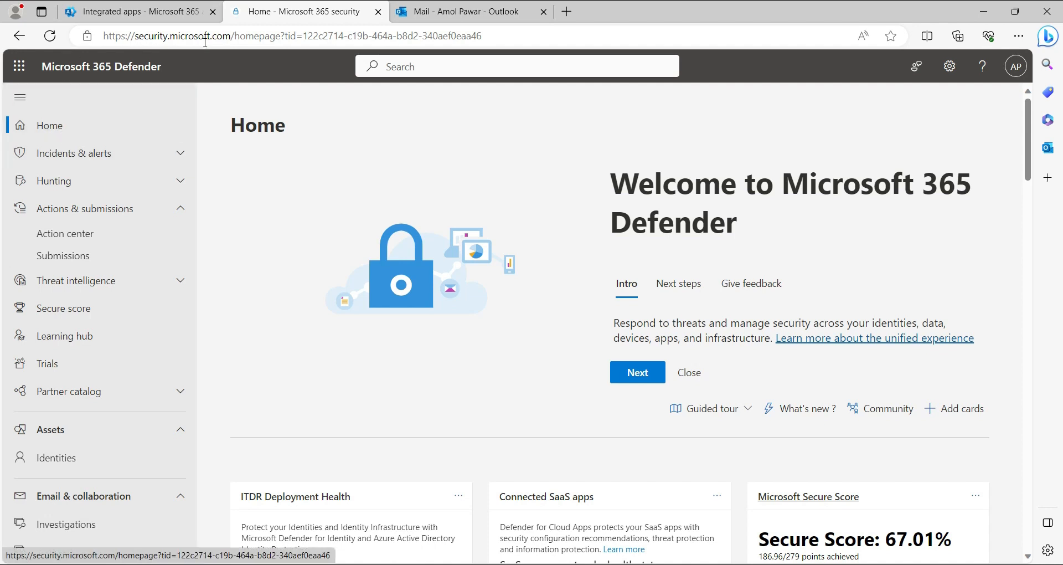
mouse_move(85, 208)
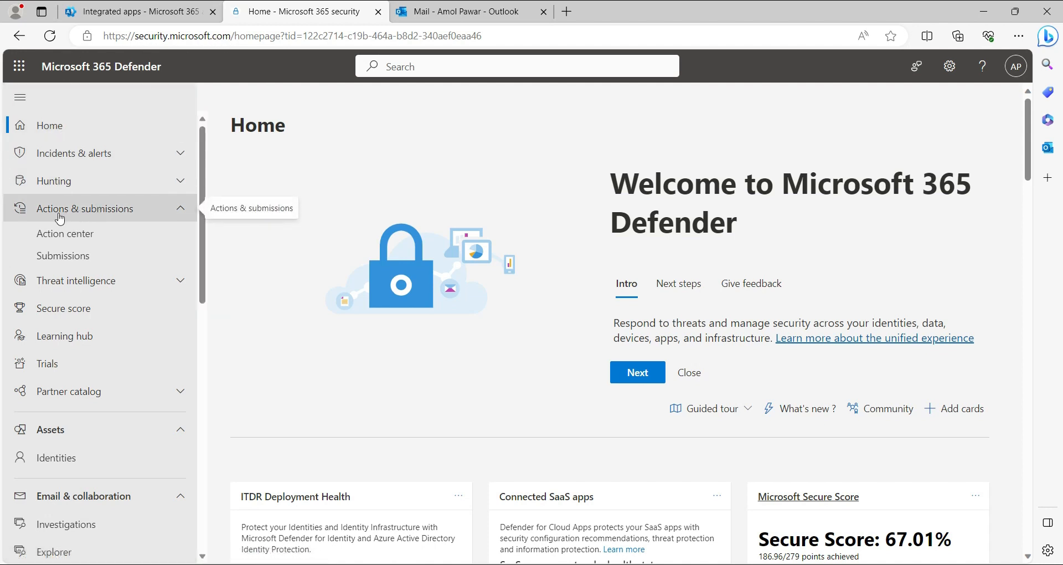
mouse_move(112, 218)
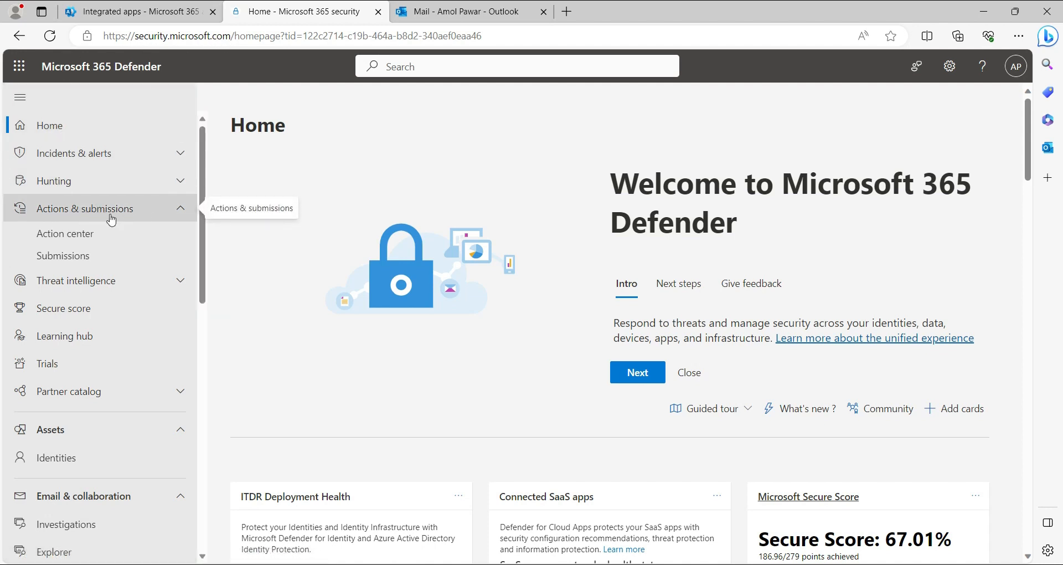
click(63, 254)
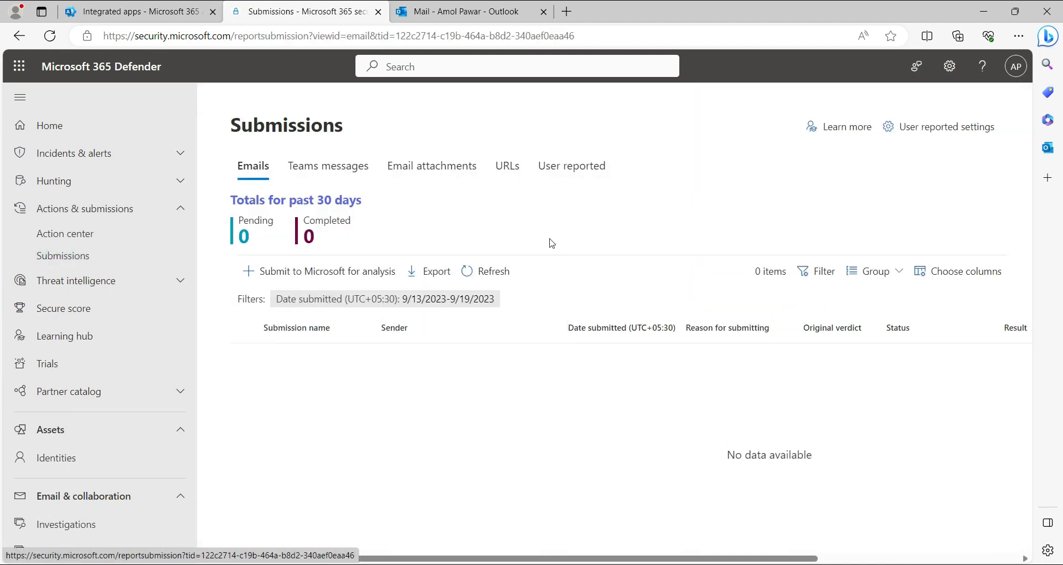
mouse_move(572, 166)
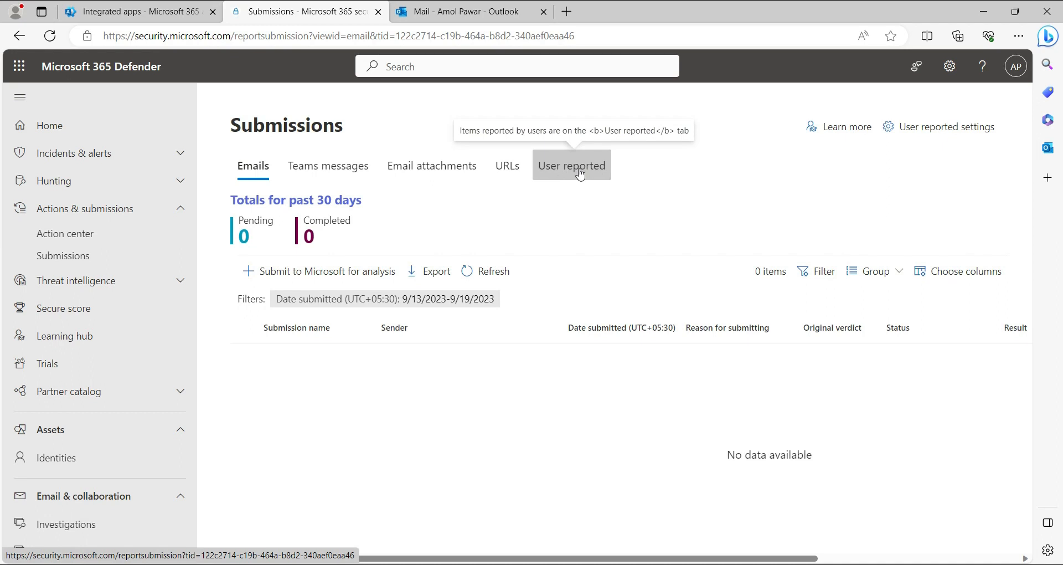
Step: View the User reported tab showing the PIM digest email, dismissing the analysis menu
click(571, 166)
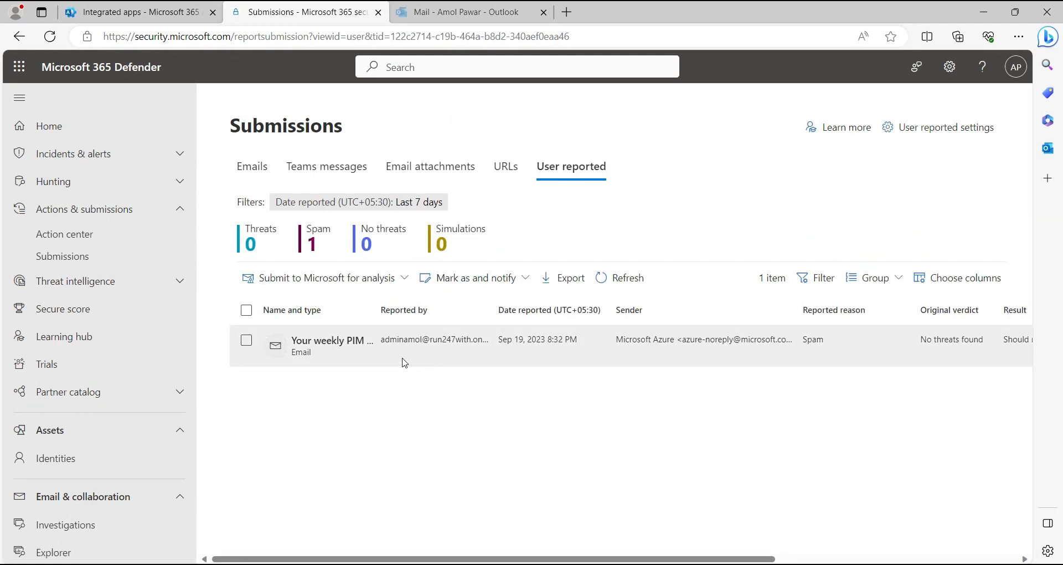
mouse_move(419, 360)
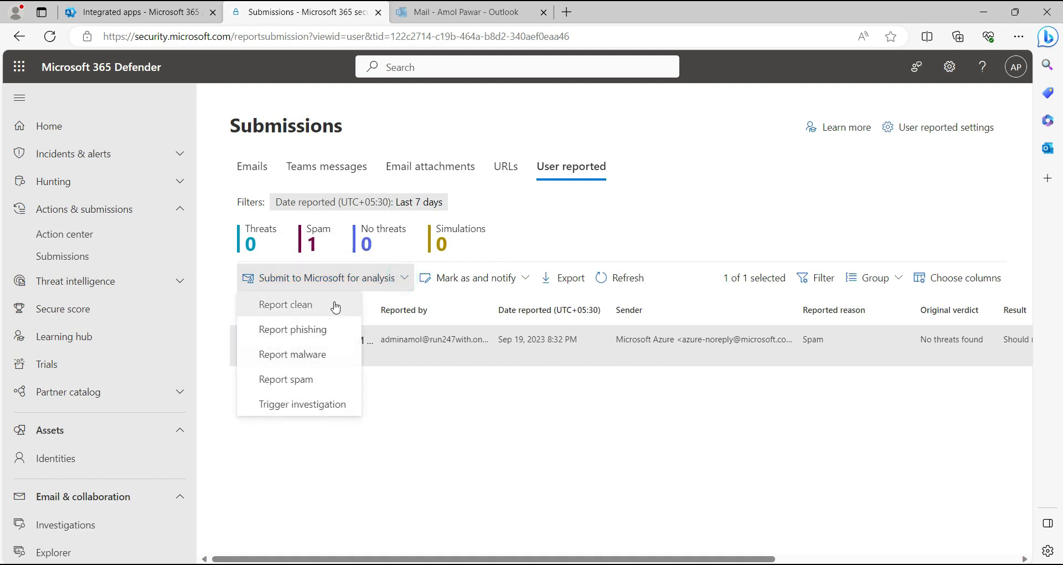
mouse_move(313, 329)
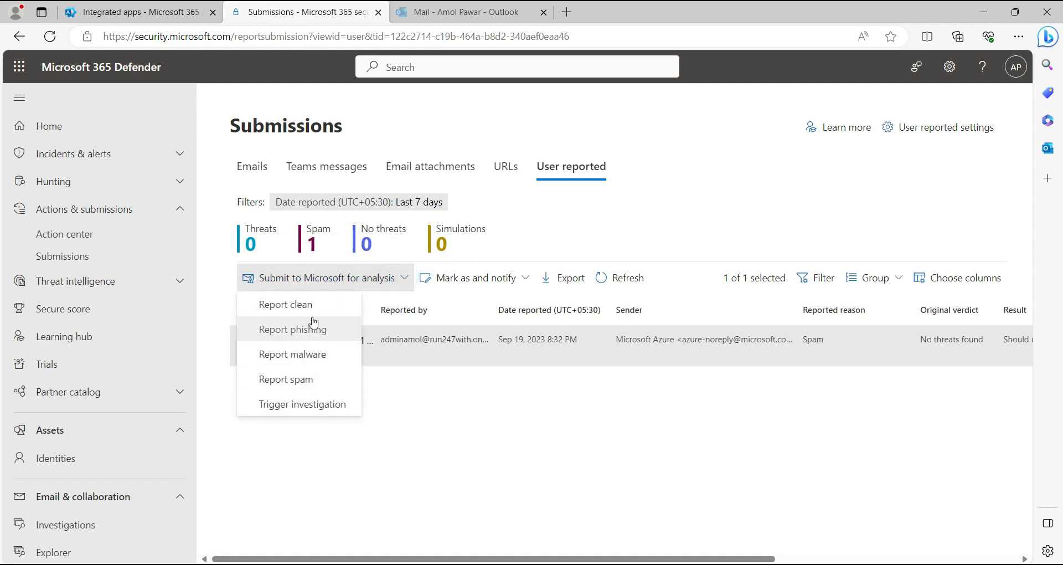
mouse_move(317, 339)
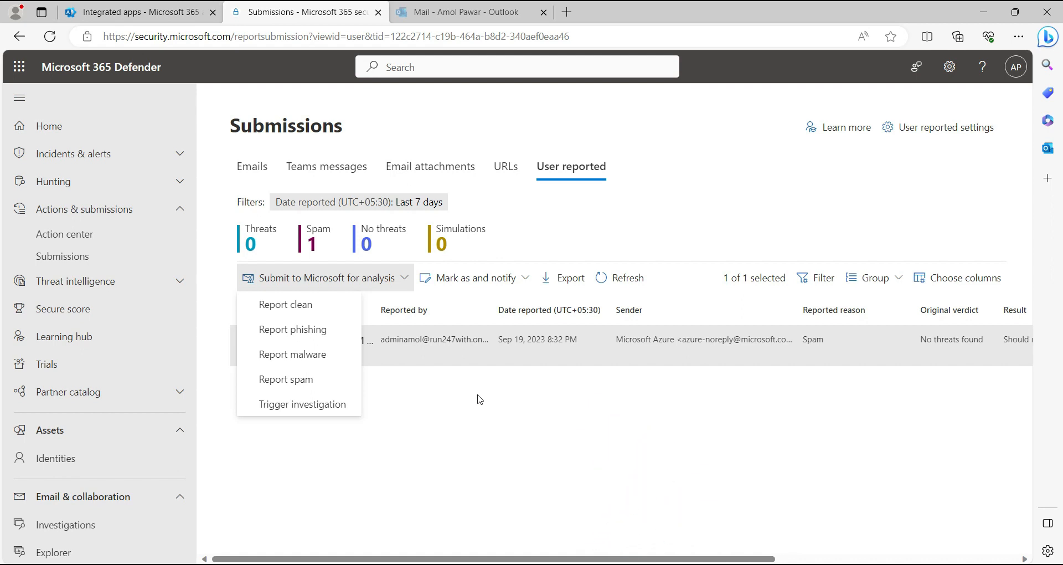
click(468, 400)
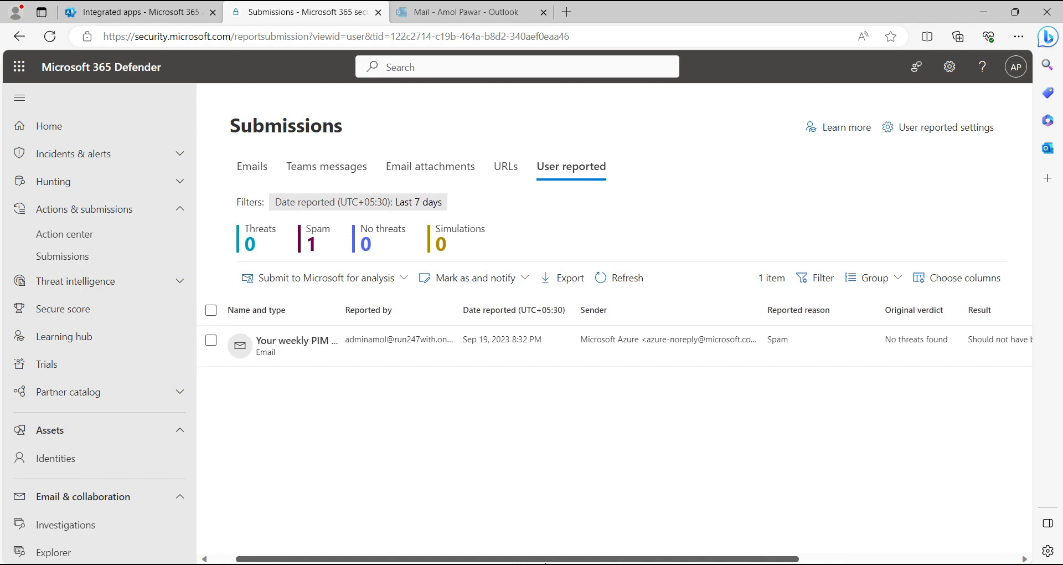
scroll(right, 3)
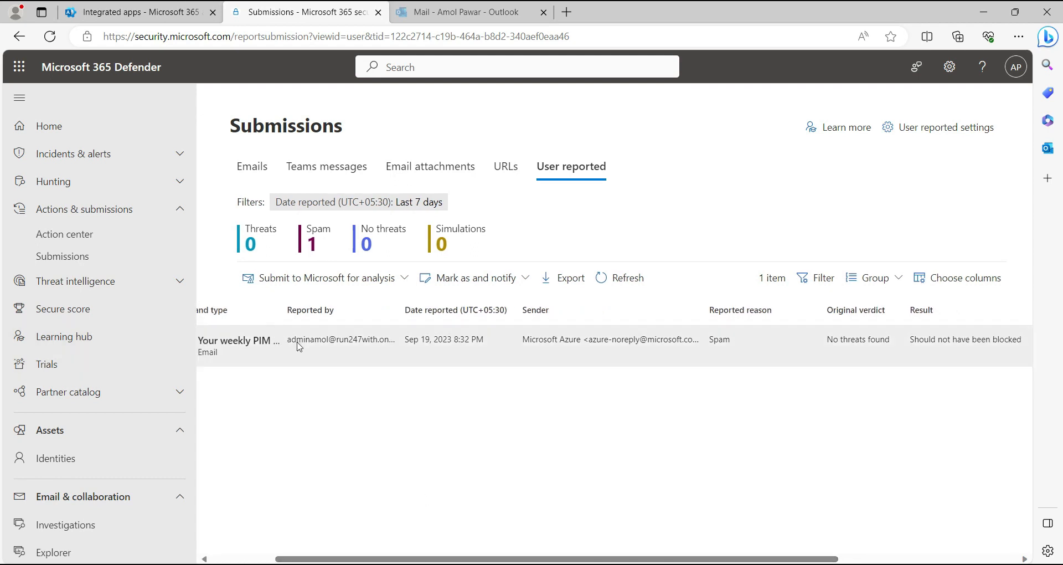
mouse_move(762, 320)
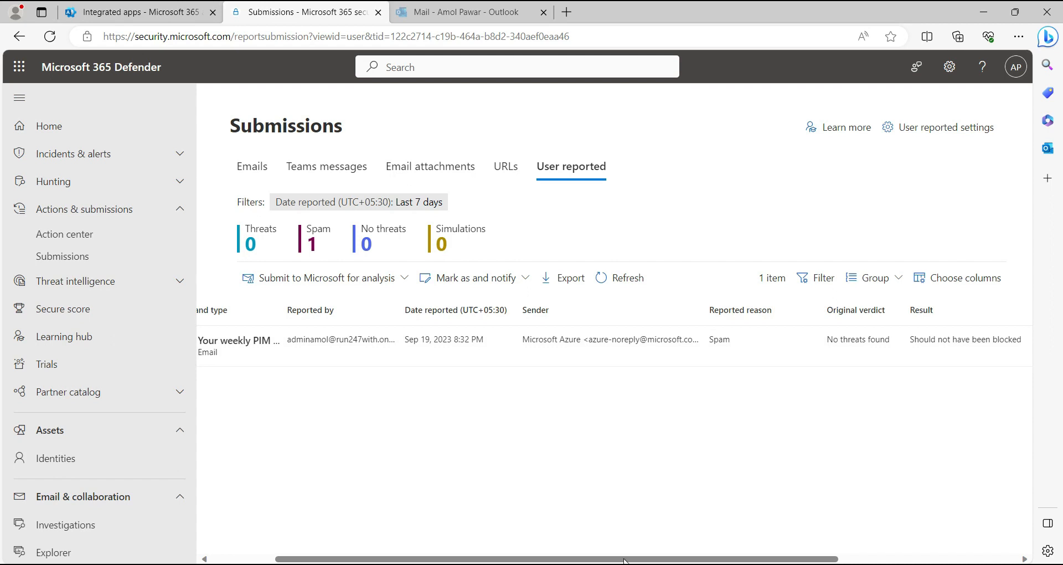
scroll(right, 3)
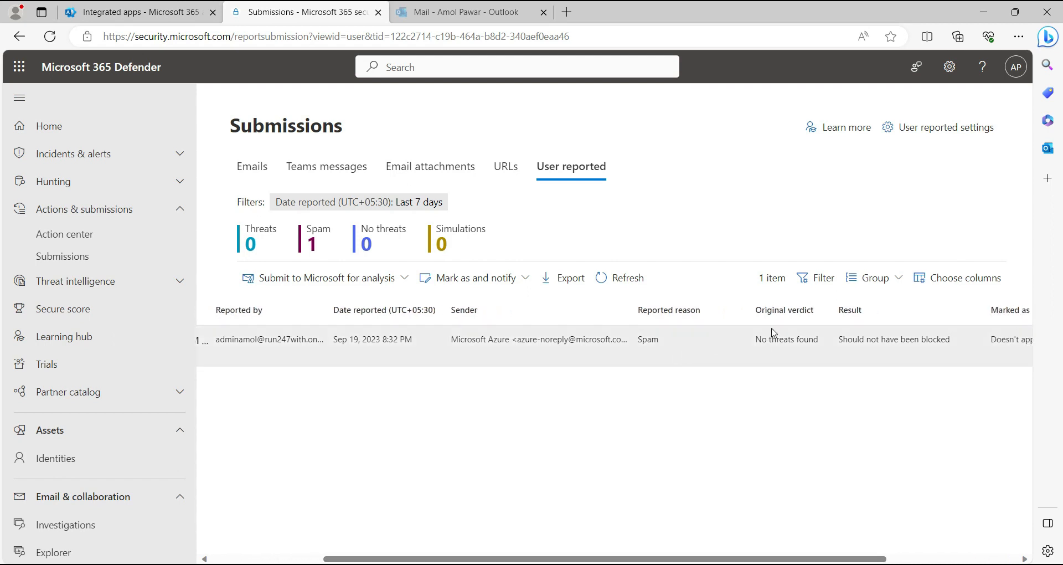
mouse_move(810, 351)
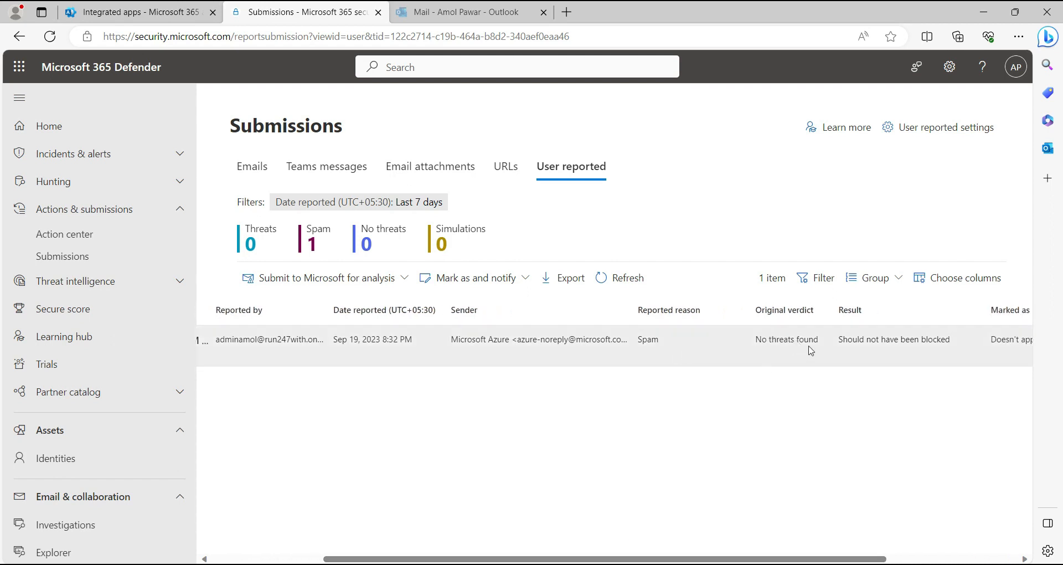
mouse_move(778, 359)
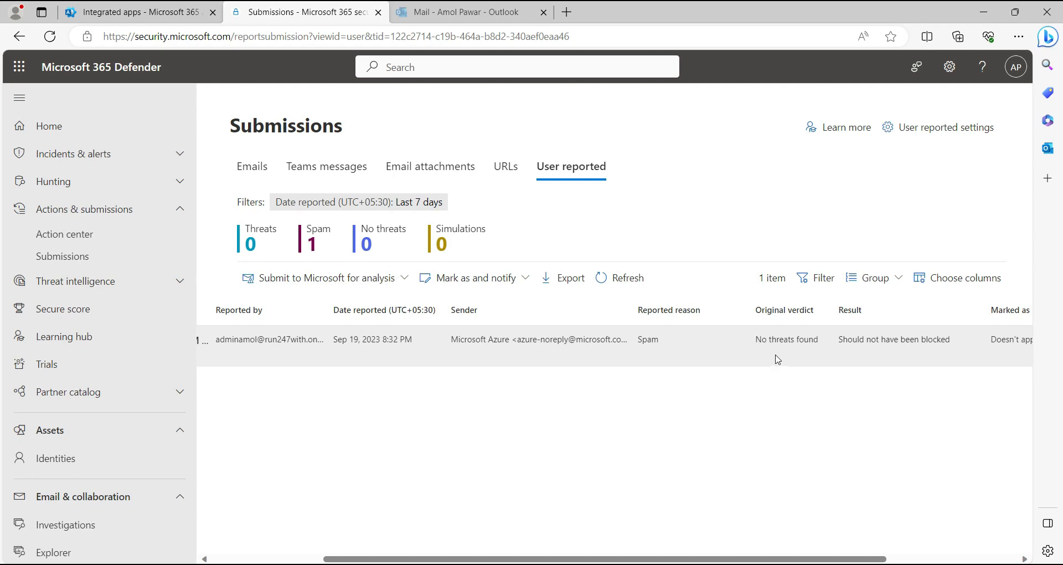
mouse_move(857, 353)
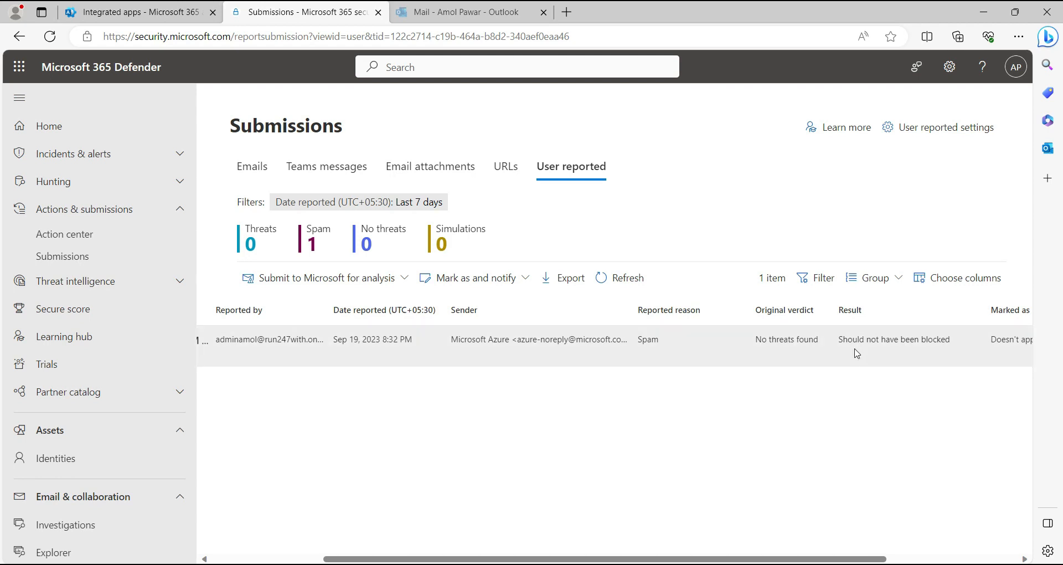
mouse_move(940, 356)
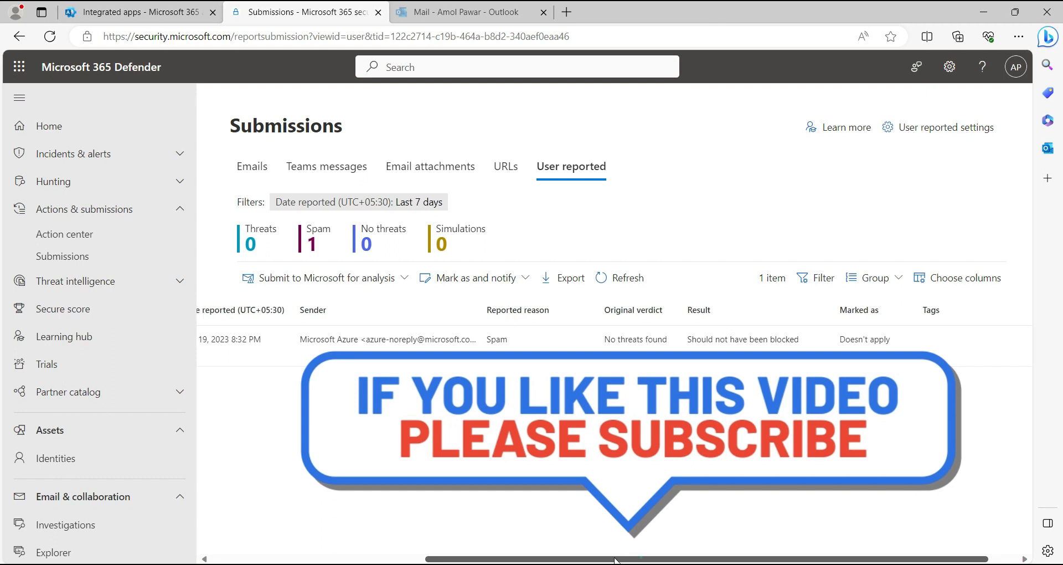
scroll(left, 3)
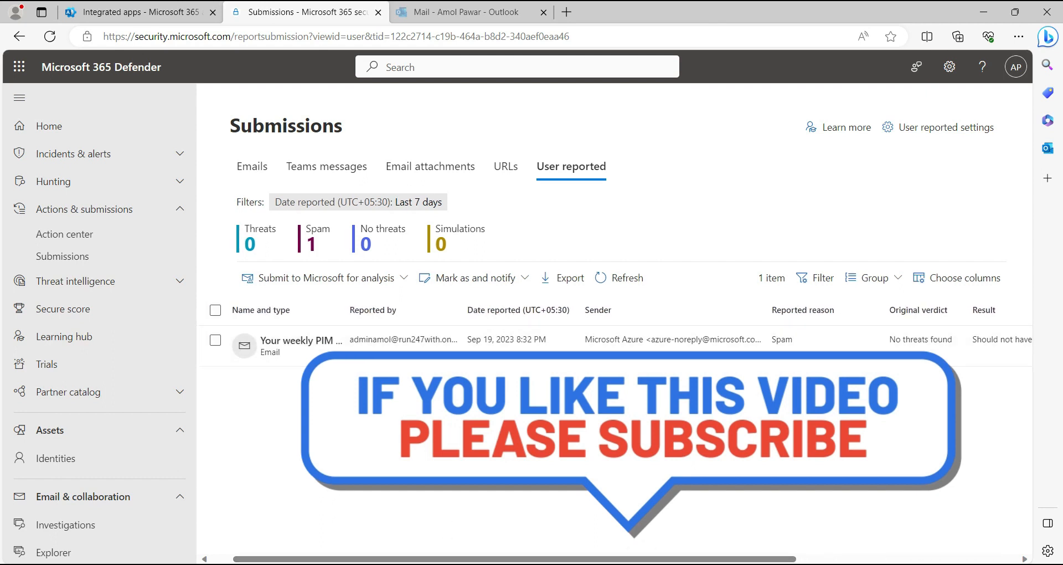